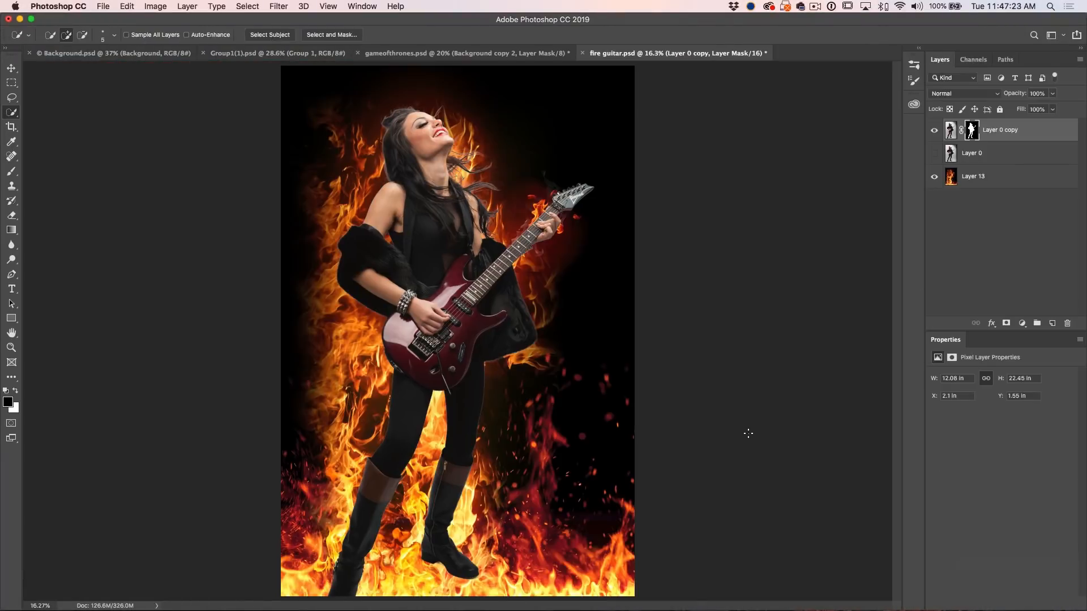
Step: Bring up the gameofthrones.psd fantasy portrait composite
{"action": "left_click", "coordinate": [962, 93]}
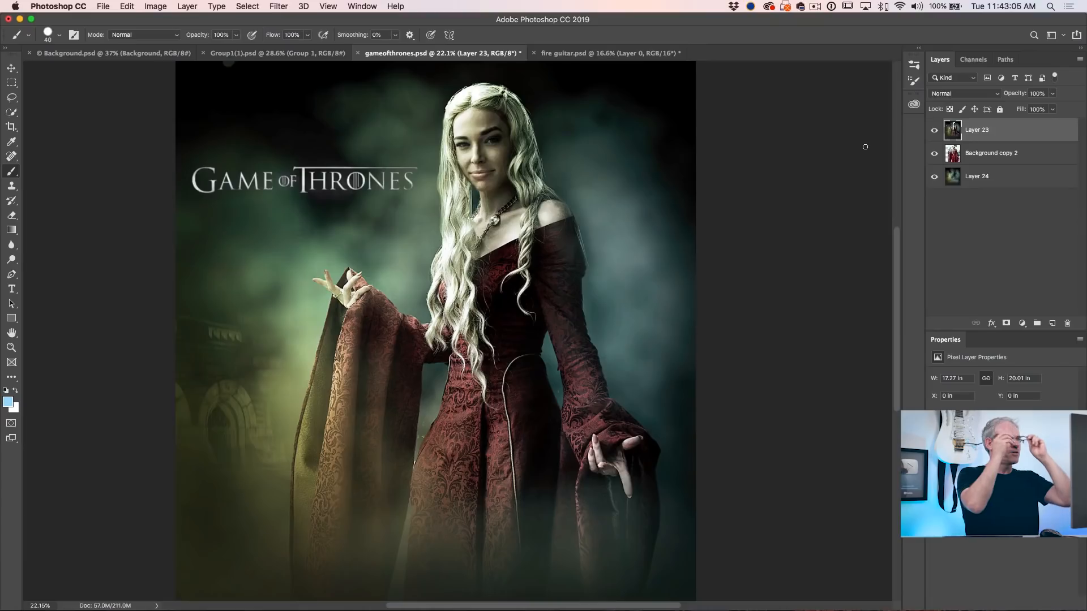
{"action": "mouse_move", "coordinate": [901, 164]}
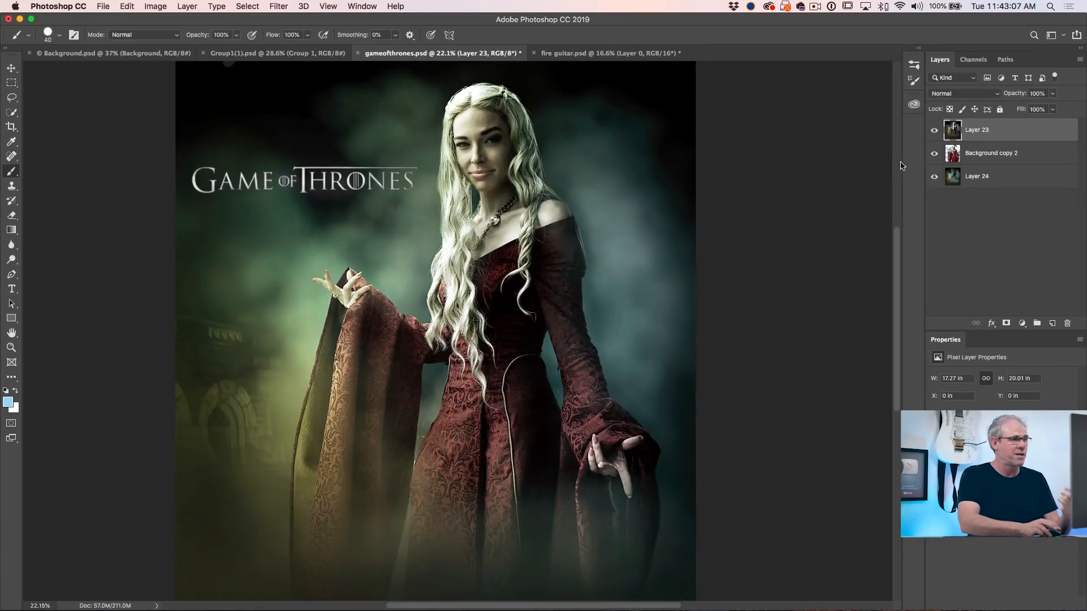
Step: Hide Layer 23 and load the cosplayer's outline from the Alpha 1 channel
{"action": "left_click", "coordinate": [934, 129]}
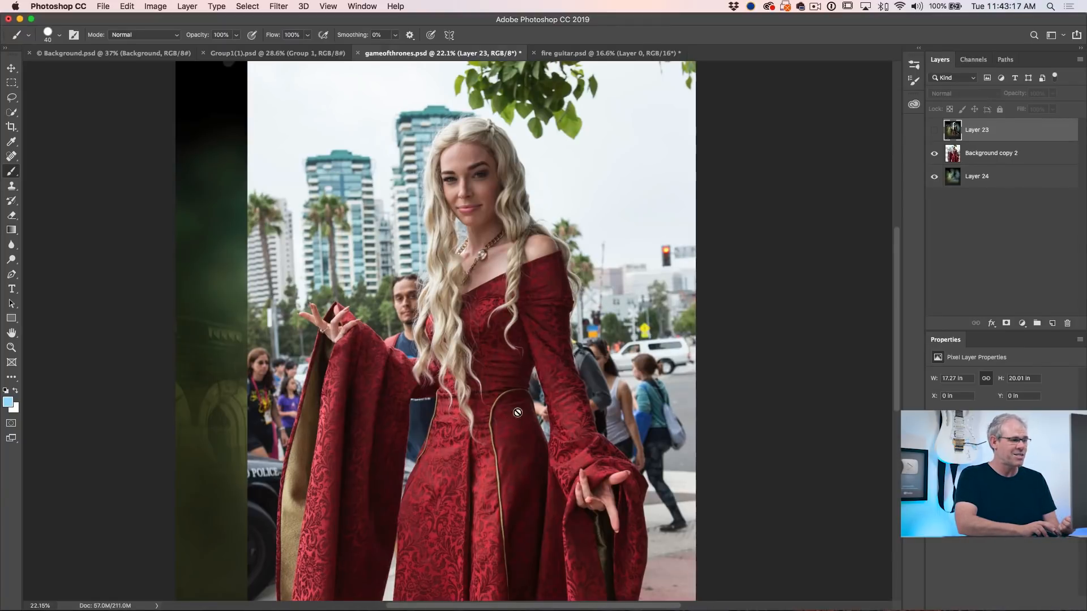
{"action": "left_click", "coordinate": [973, 59]}
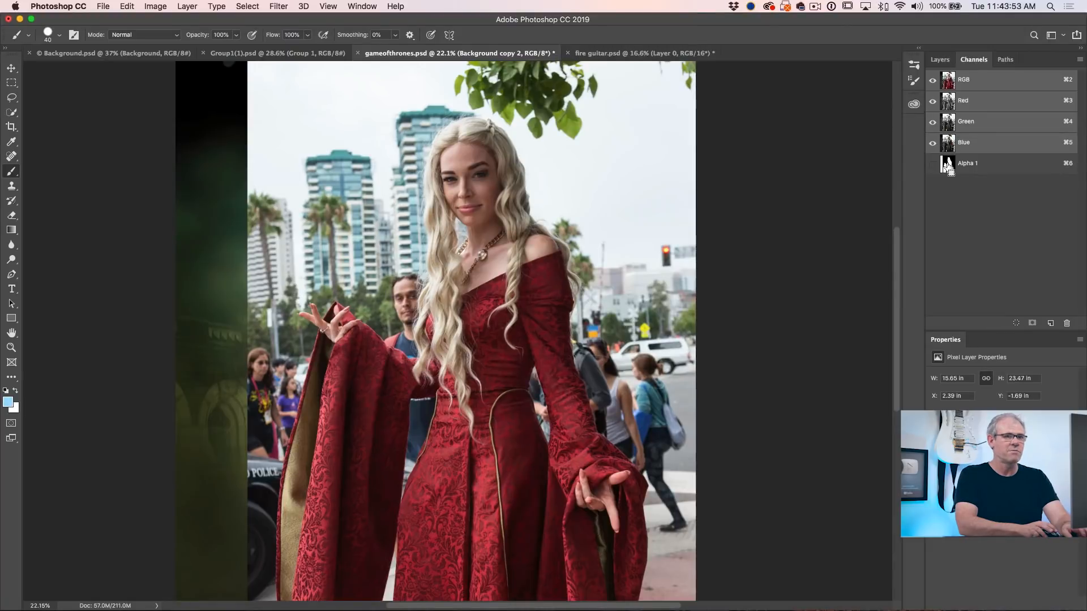
{"action": "left_click", "coordinate": [940, 59]}
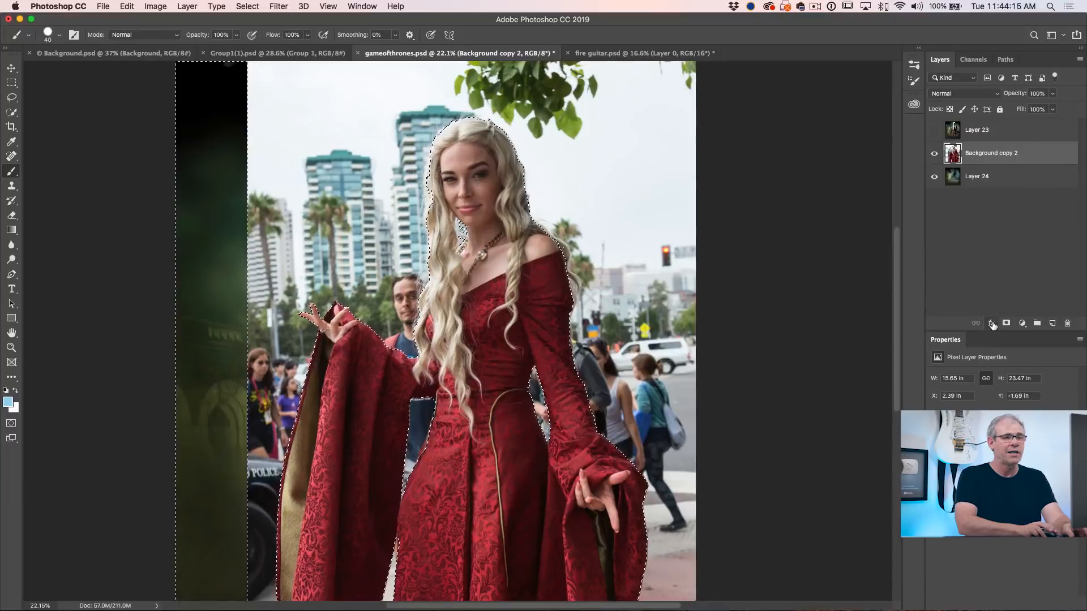
Step: Turn the cosplayer selection into a layer mask and zoom in on the dress
{"action": "left_click", "coordinate": [1006, 323]}
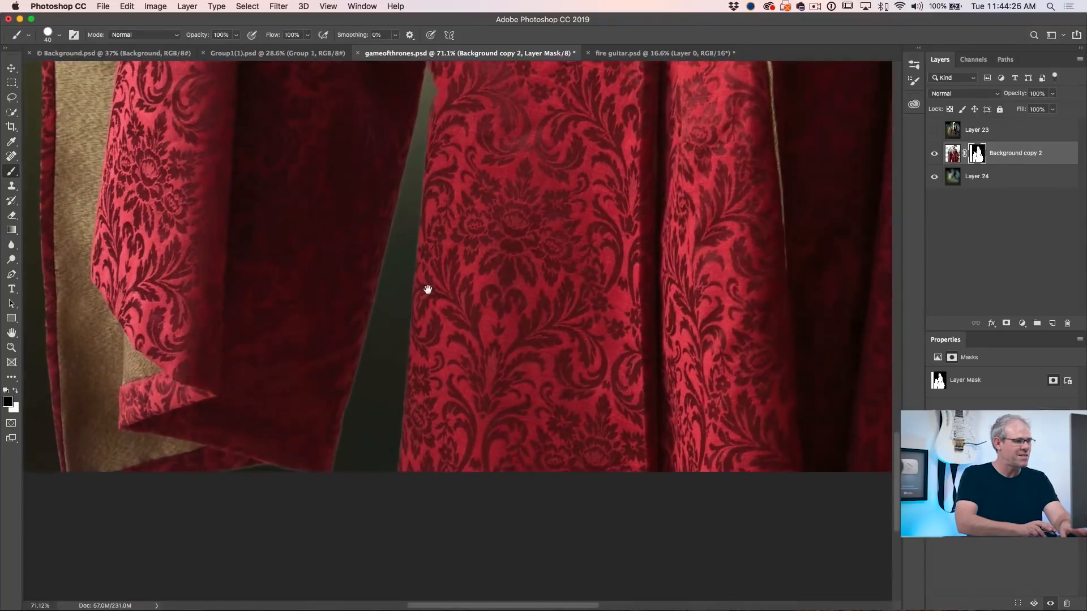
{"action": "scroll", "scroll_direction": "up", "scroll_amount": 3}
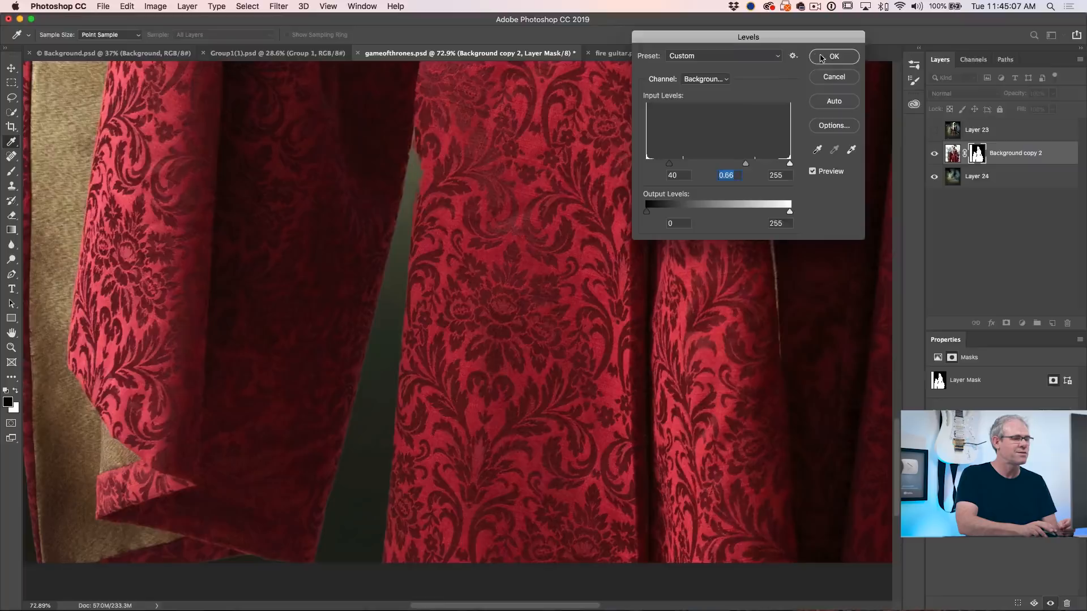
Step: Confirm Levels 40 / 0.66 on the cosplayer's layer mask
{"action": "left_click", "coordinate": [834, 56]}
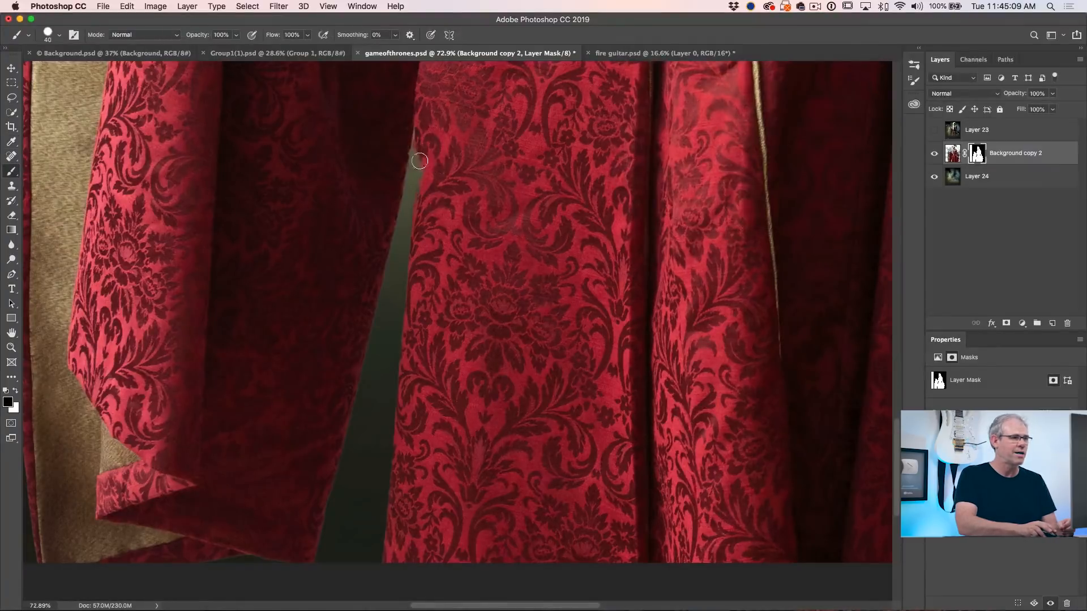
{"action": "mouse_move", "coordinate": [343, 181]}
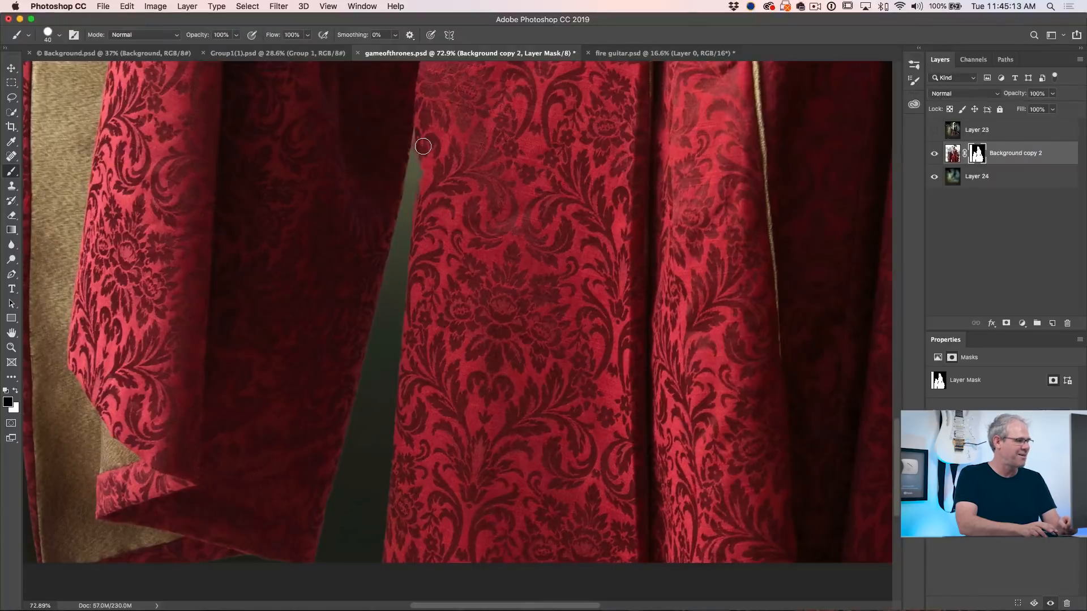
{"action": "mouse_move", "coordinate": [424, 128]}
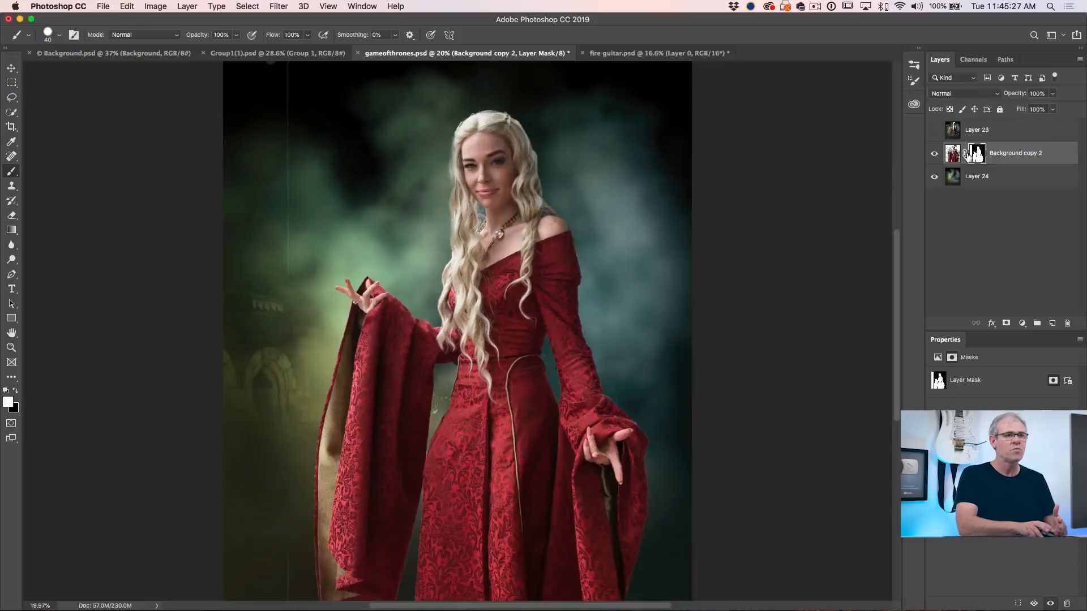
{"action": "mouse_move", "coordinate": [292, 177]}
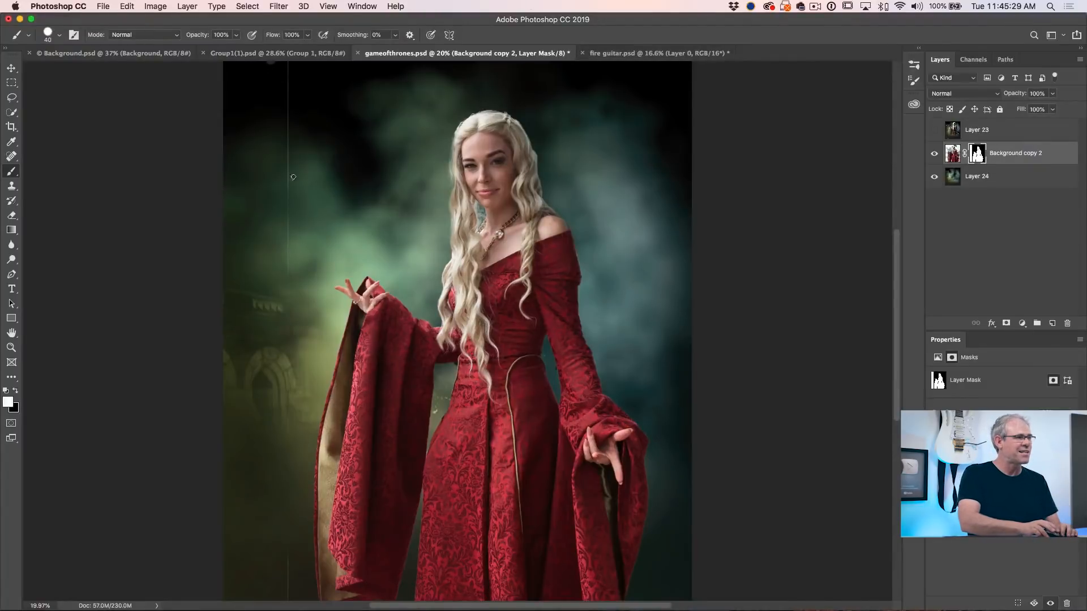
{"action": "mouse_move", "coordinate": [324, 243]}
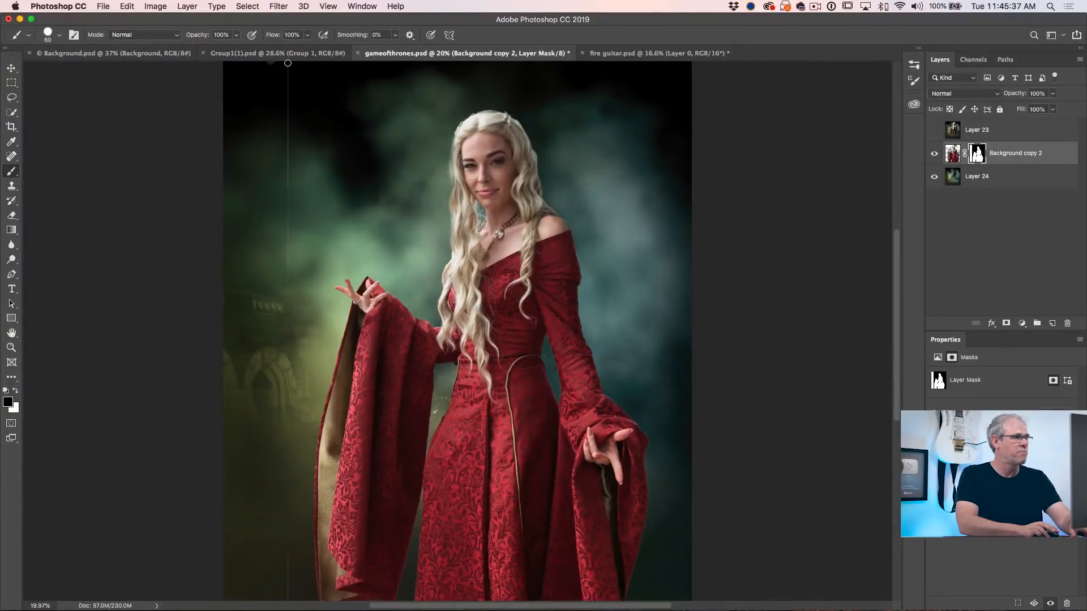
{"action": "mouse_move", "coordinate": [285, 143]}
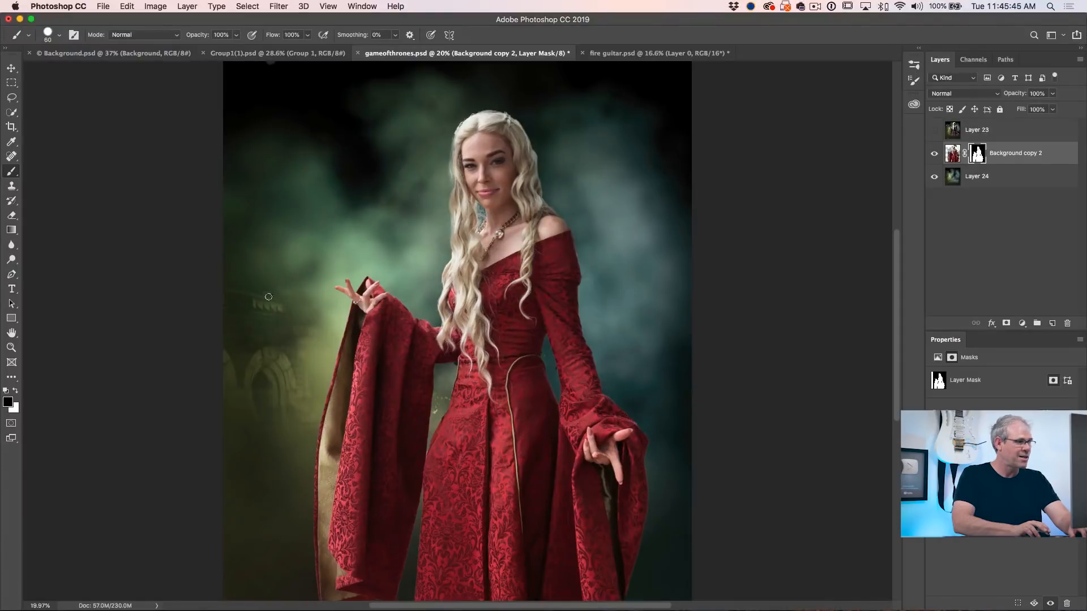
{"action": "mouse_move", "coordinate": [351, 177]}
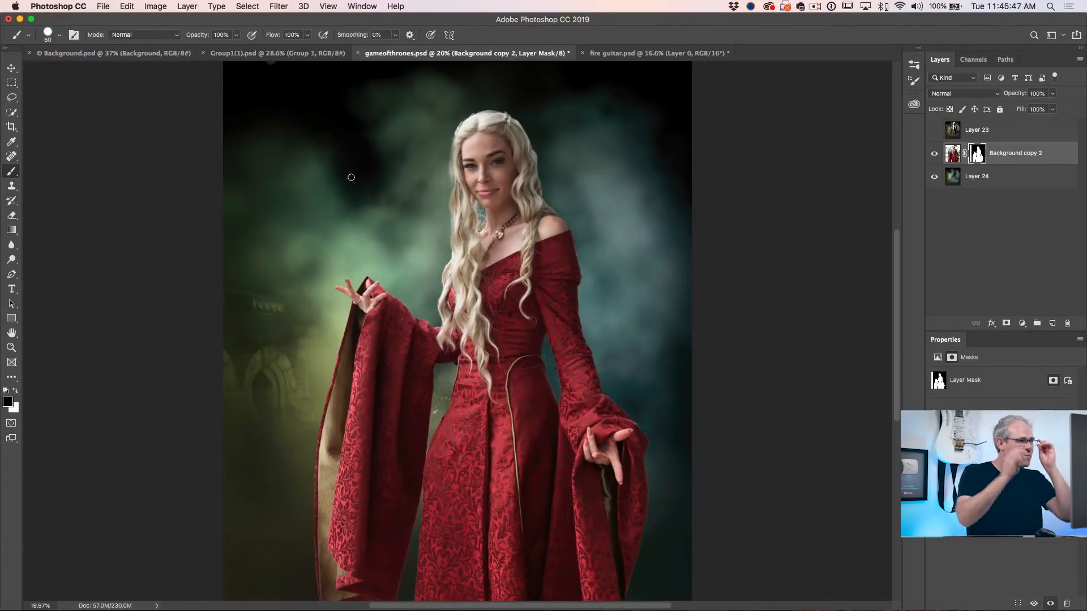
Step: Switch to the fire guitar.psd document with the guitarist selection
{"action": "left_click", "coordinate": [655, 53]}
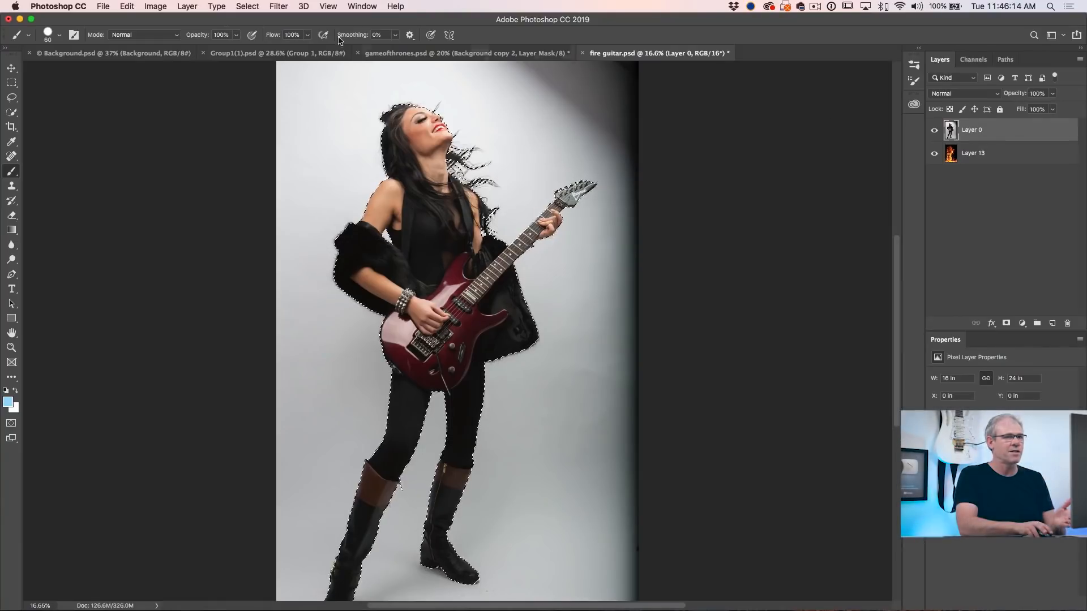
Step: Choose Quick Selection and open Select and Mask for the guitarist
{"action": "left_click", "coordinate": [11, 96]}
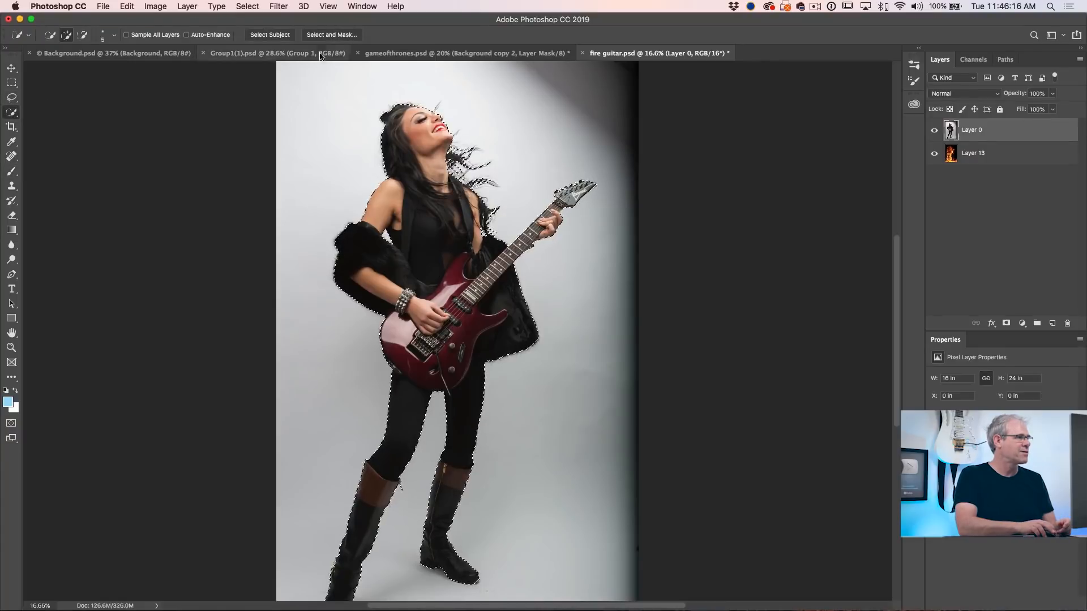
{"action": "left_click", "coordinate": [330, 34]}
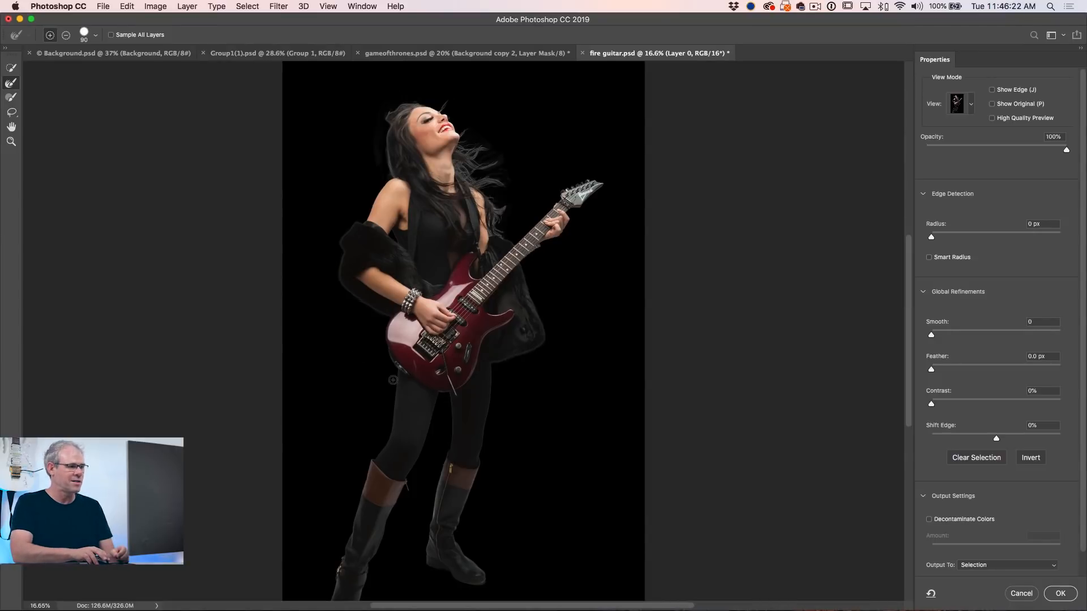
Step: Refine the guitarist's edge at 2 px radius, outputting New Layer with Layer Mask
{"action": "left_click", "coordinate": [401, 374]}
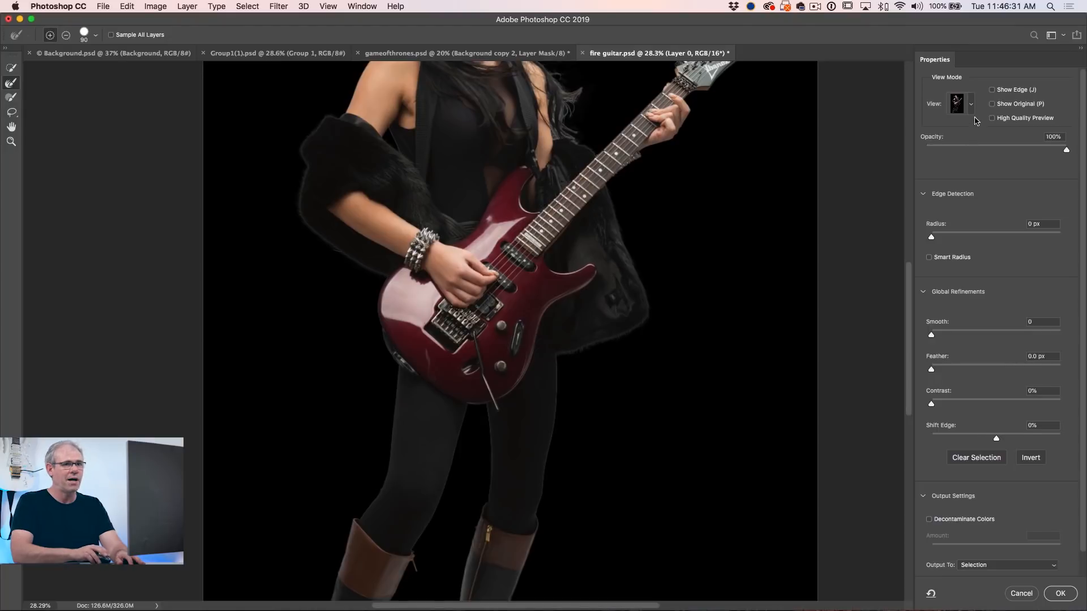
{"action": "left_click", "coordinate": [991, 89]}
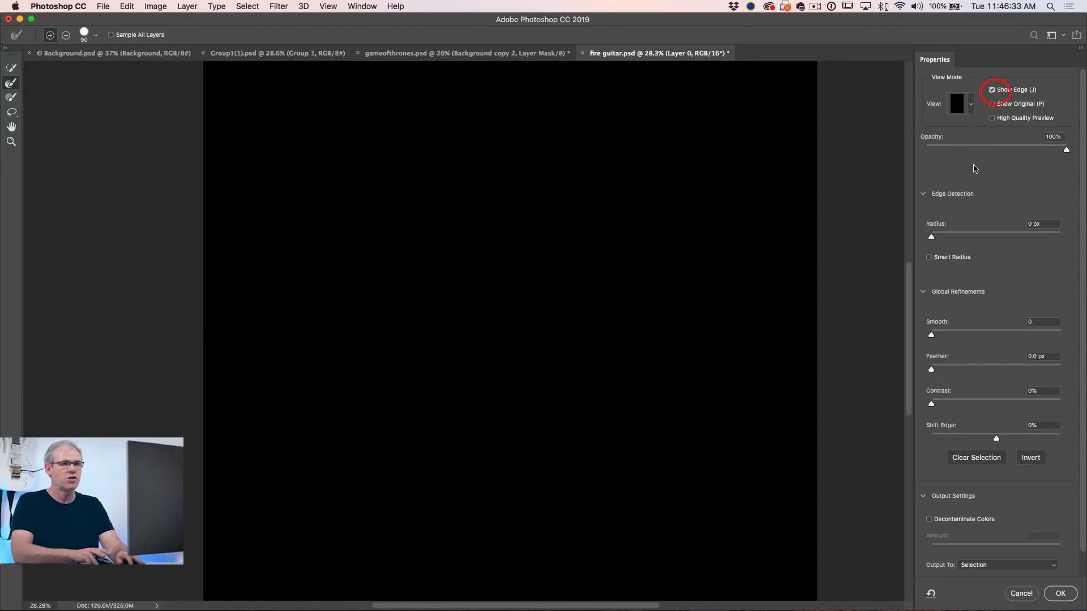
{"action": "triple_click", "coordinate": [1042, 223]}
{"action": "type", "text": "2"}
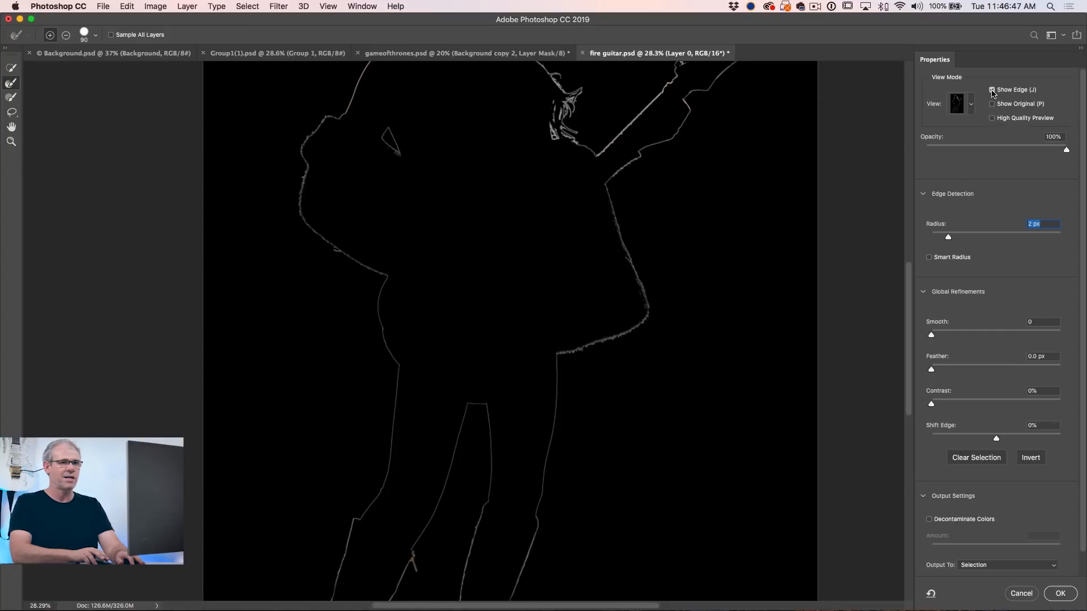
{"action": "left_click", "coordinate": [992, 90]}
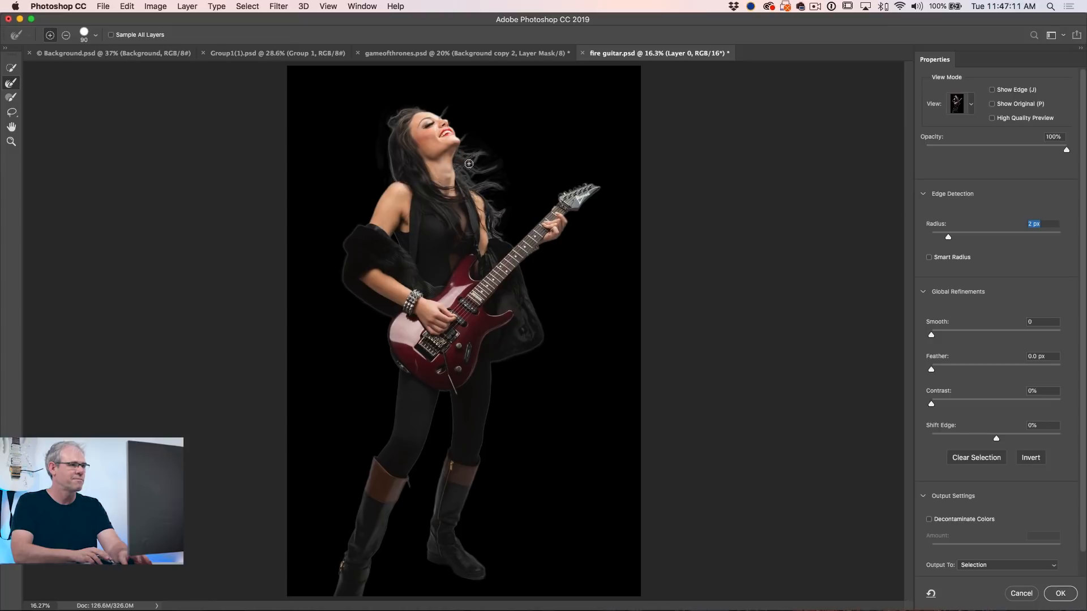
{"action": "mouse_move", "coordinate": [485, 190]}
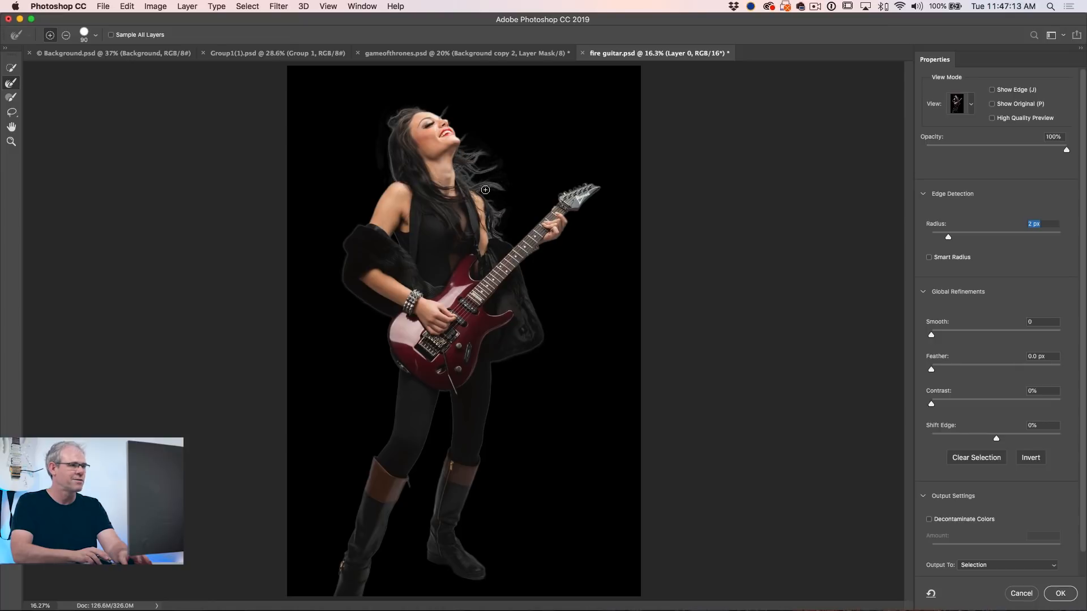
{"action": "mouse_move", "coordinate": [500, 232]}
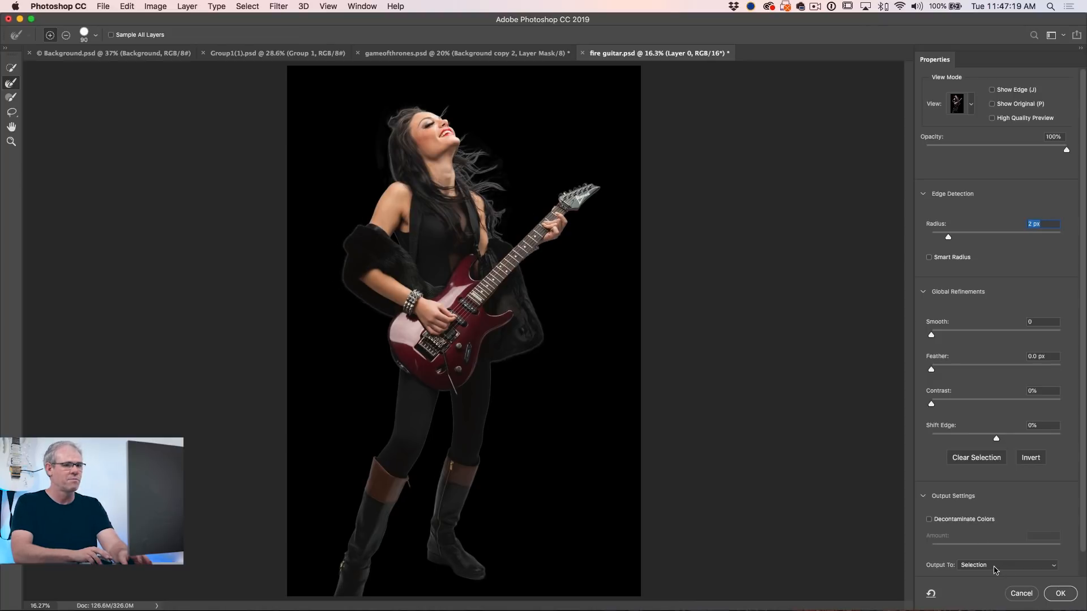
{"action": "left_click", "coordinate": [1006, 565]}
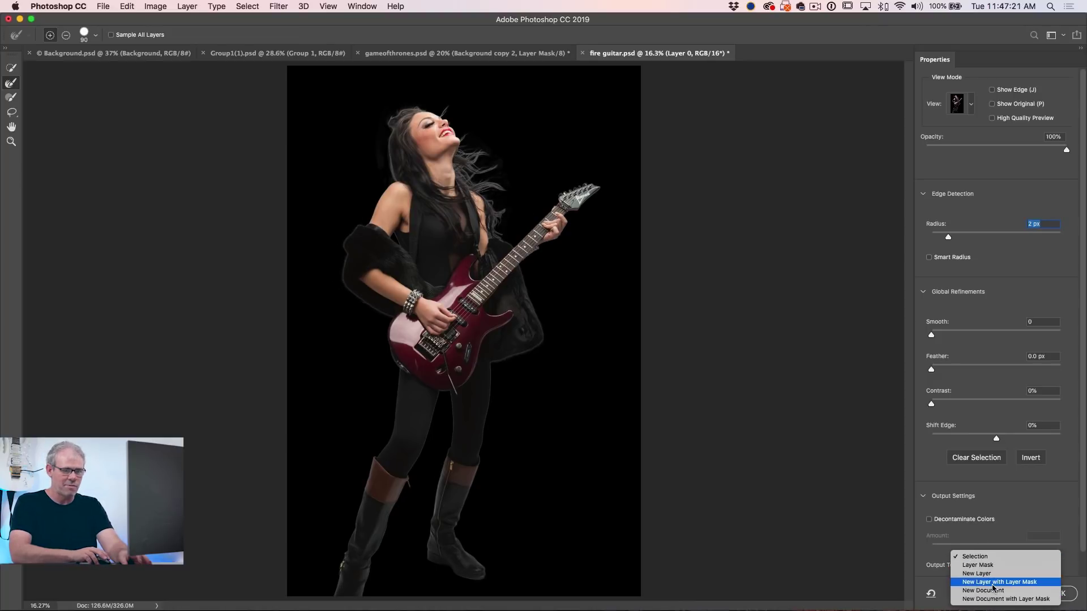
{"action": "left_click", "coordinate": [998, 582]}
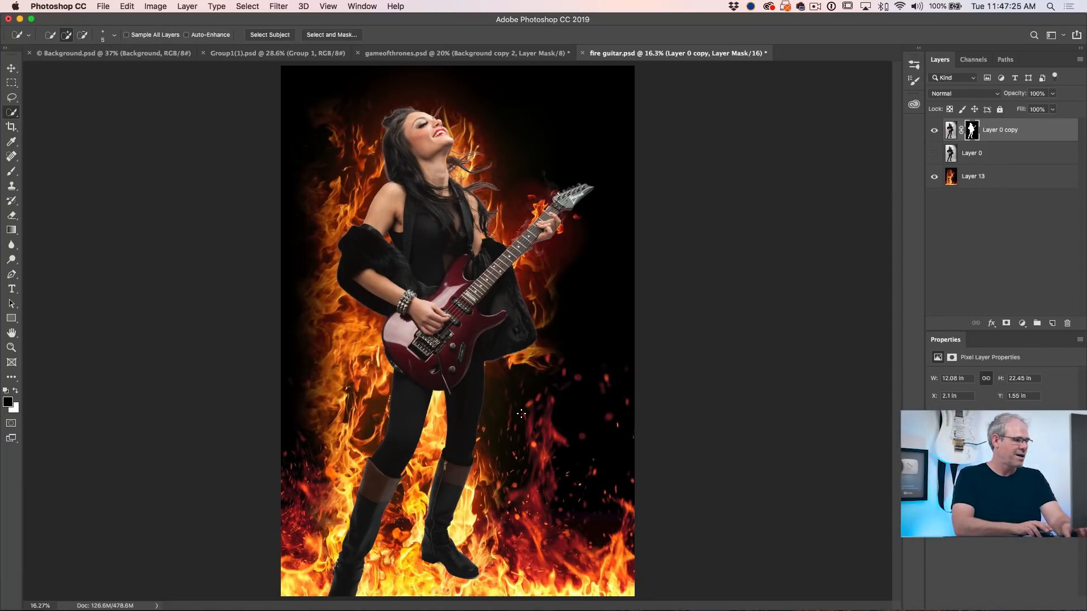
{"action": "mouse_move", "coordinate": [816, 223]}
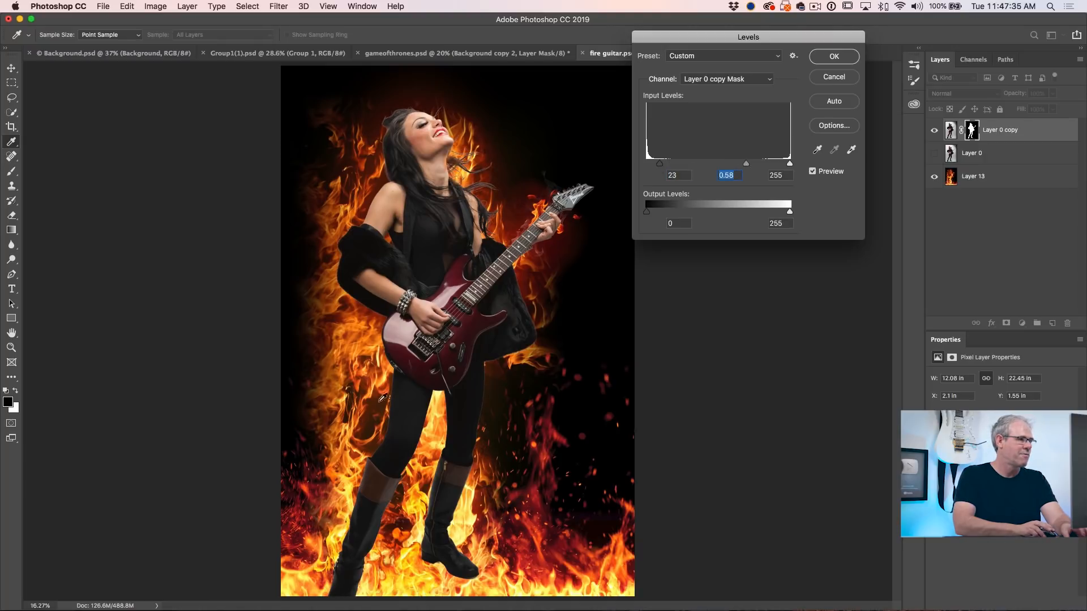
{"action": "mouse_move", "coordinate": [879, 86]}
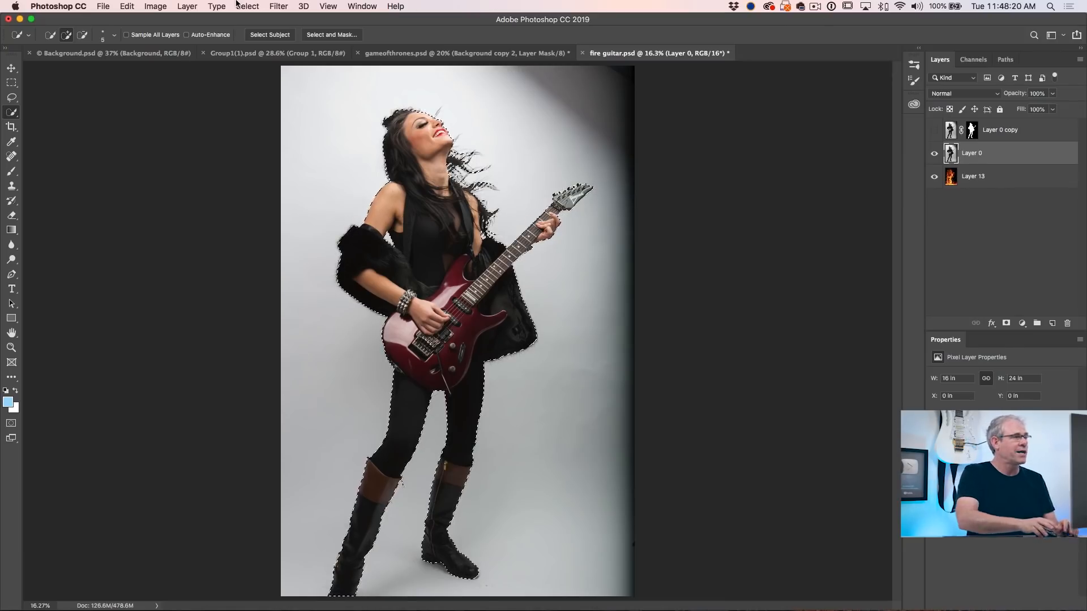
Step: Apply Select > Refine Edge at 2.5 px radius, outputting a new masked layer
{"action": "left_click", "coordinate": [247, 6]}
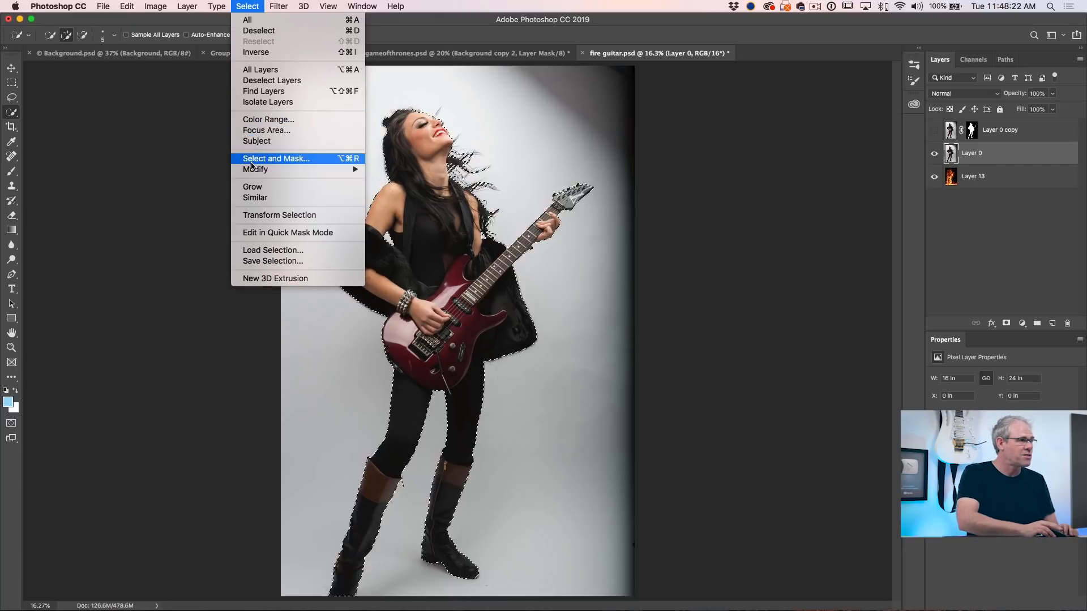
{"action": "mouse_move", "coordinate": [276, 162]}
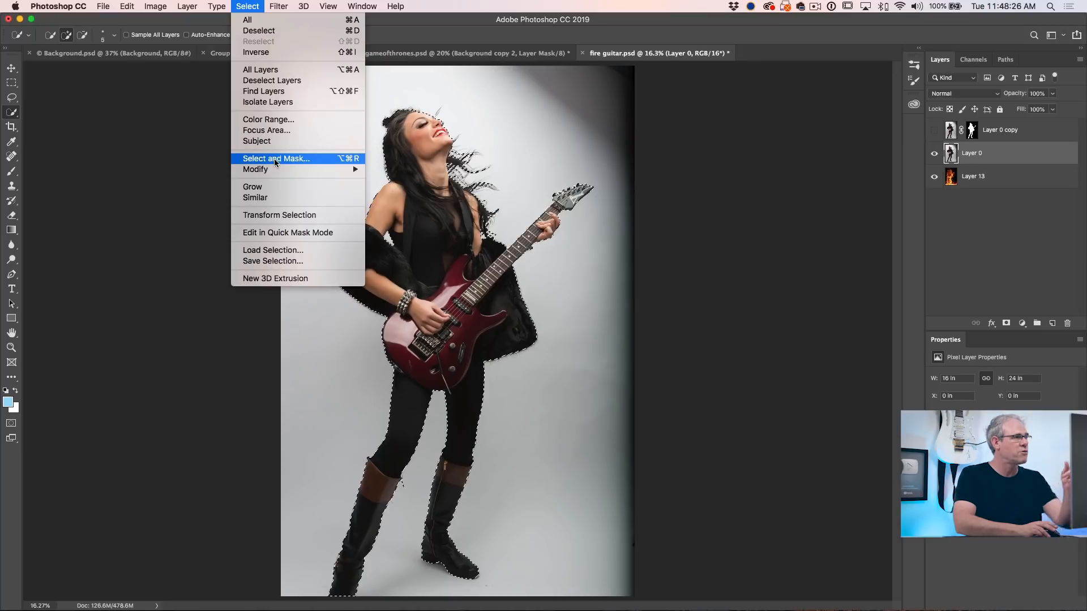
{"action": "mouse_move", "coordinate": [247, 7]}
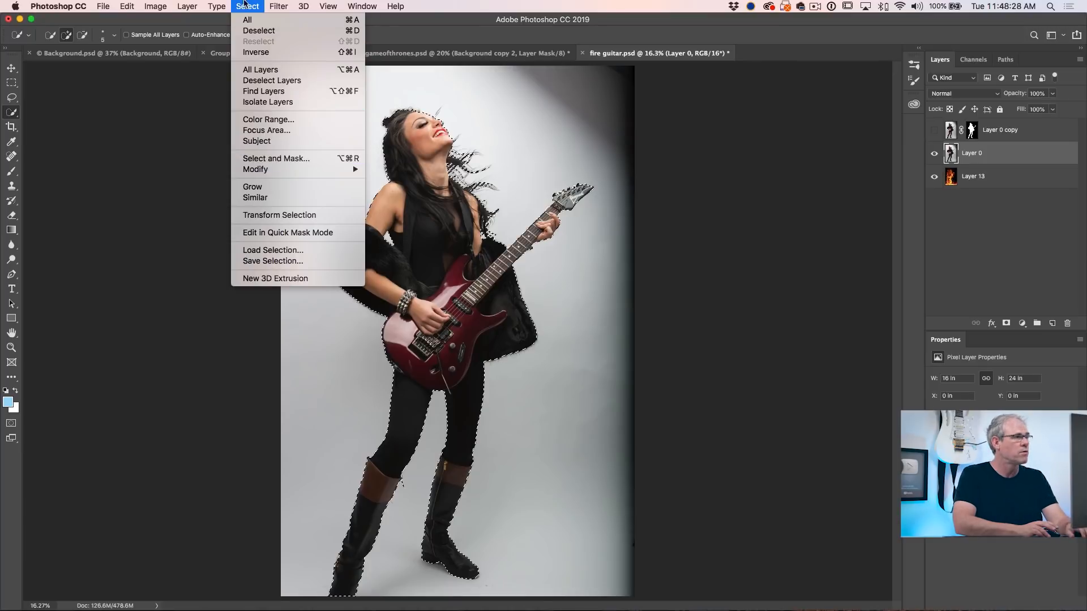
{"action": "mouse_move", "coordinate": [276, 158]}
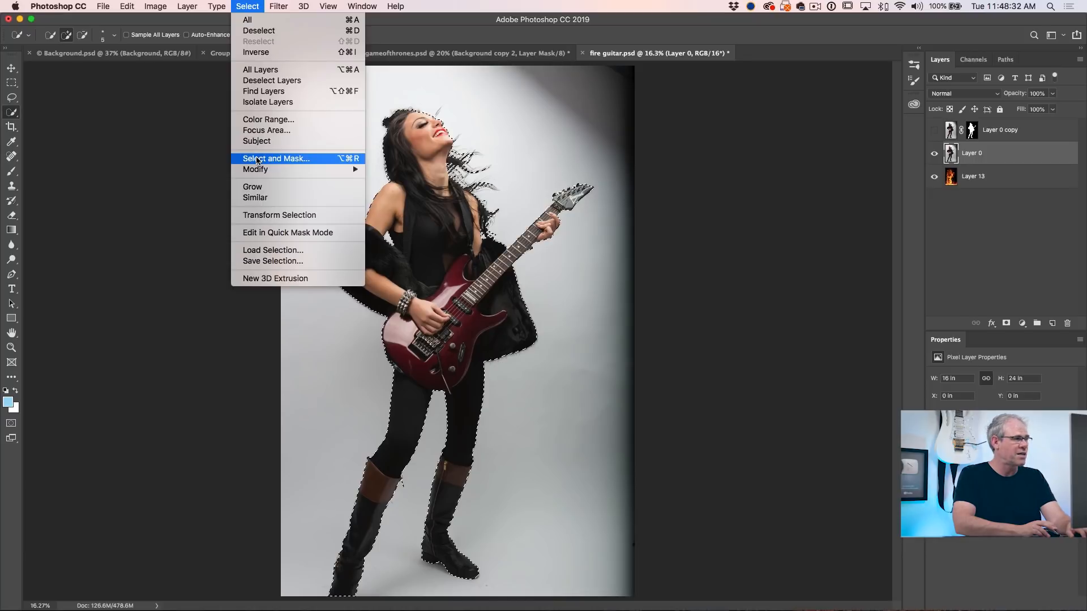
{"action": "left_click", "coordinate": [276, 158]}
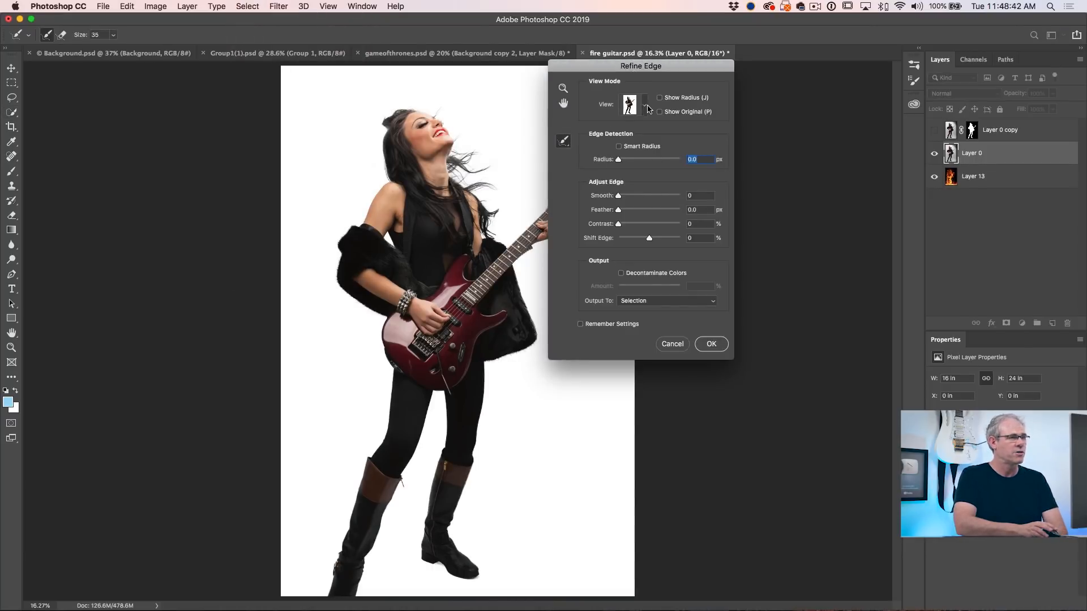
{"action": "left_click", "coordinate": [658, 97]}
{"action": "type", "text": "2.5"}
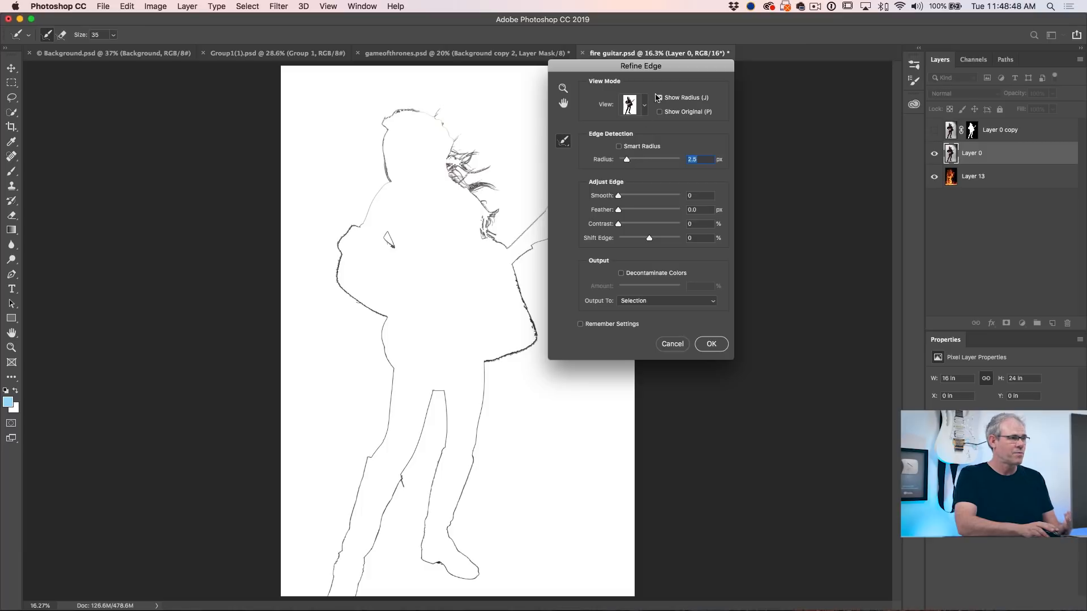
{"action": "left_click", "coordinate": [659, 97]}
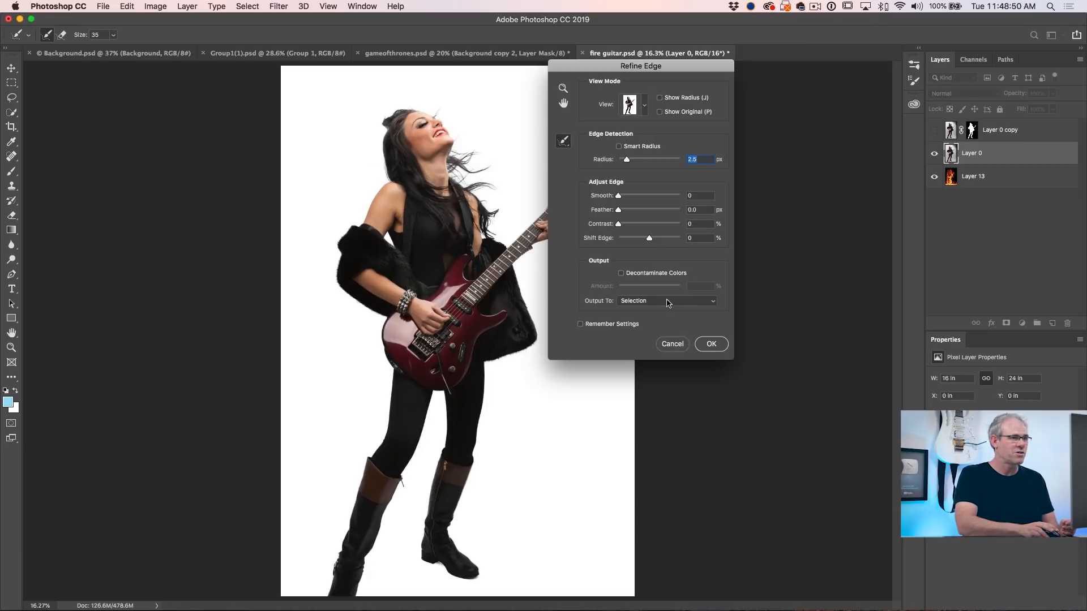
{"action": "left_click", "coordinate": [666, 299]}
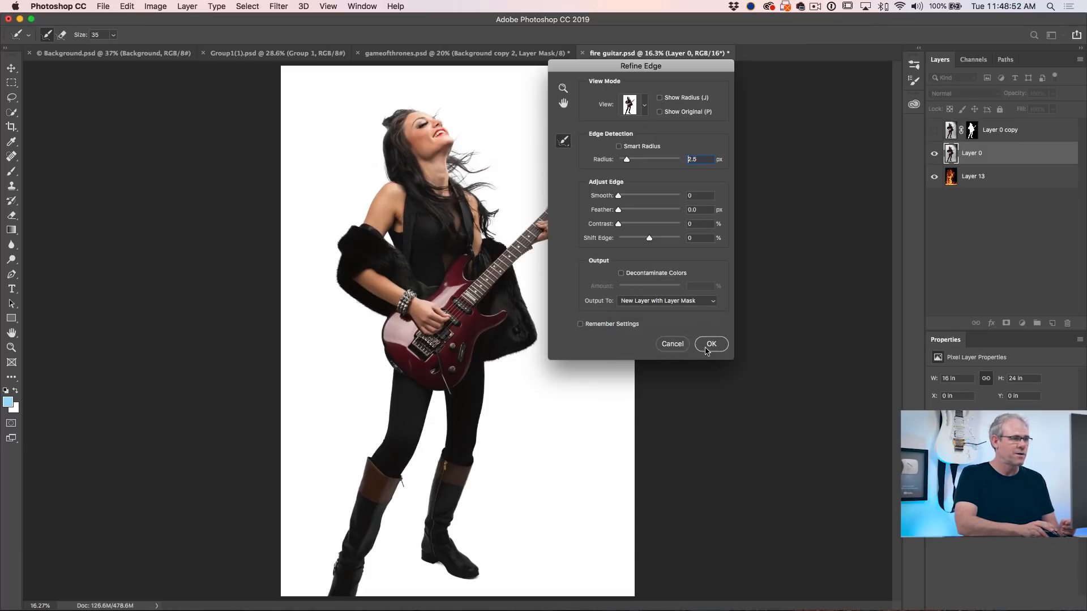
{"action": "left_click", "coordinate": [710, 344]}
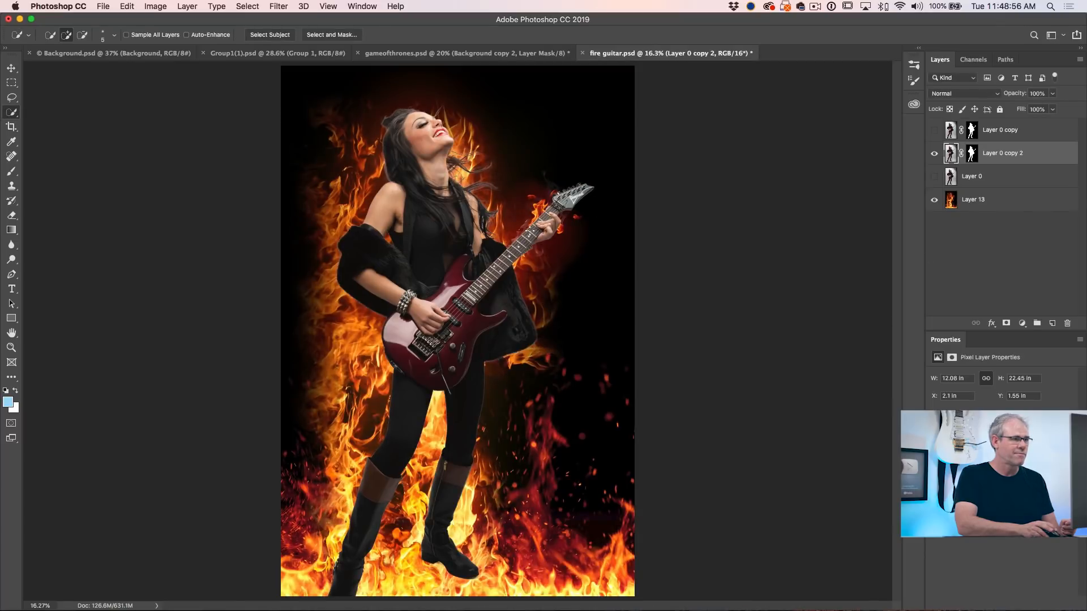
Step: Switch to the Group1 smoke document, select Layer 1, and open its fx list
{"action": "left_click", "coordinate": [276, 53]}
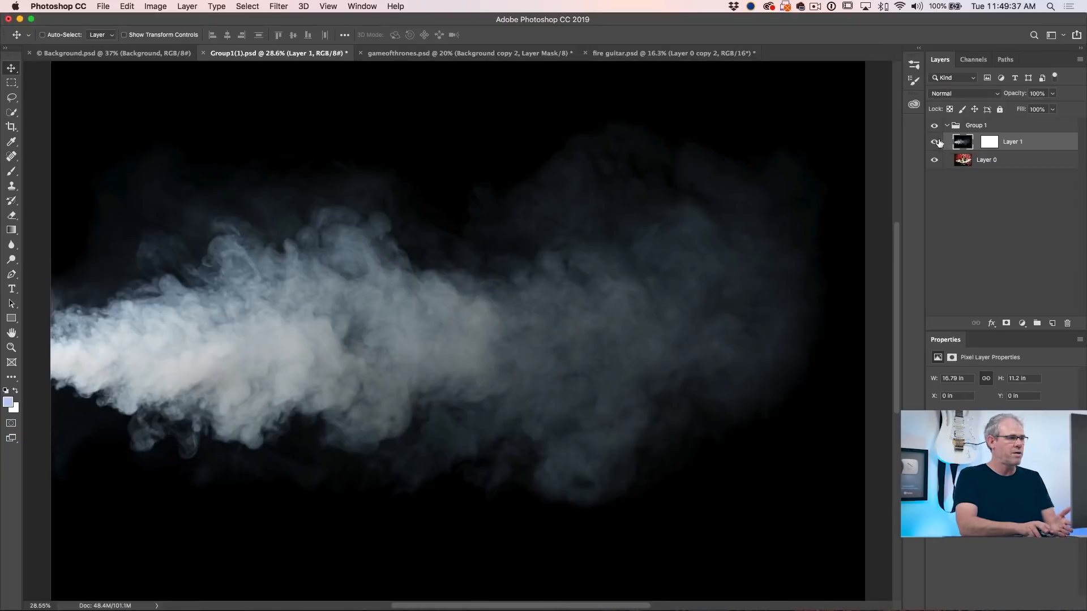
{"action": "left_click", "coordinate": [935, 142]}
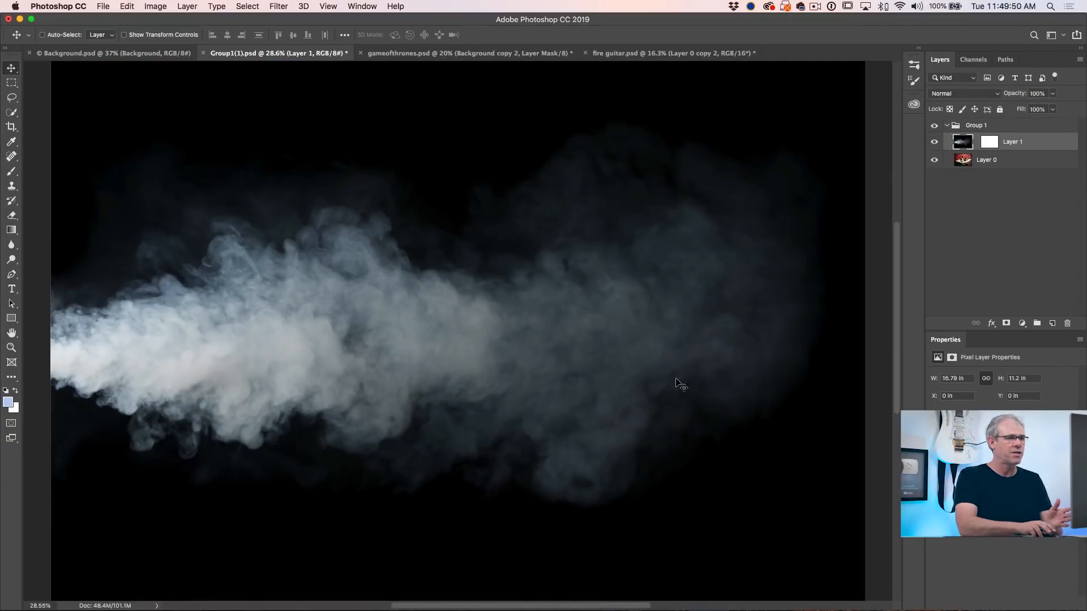
{"action": "left_click", "coordinate": [963, 93]}
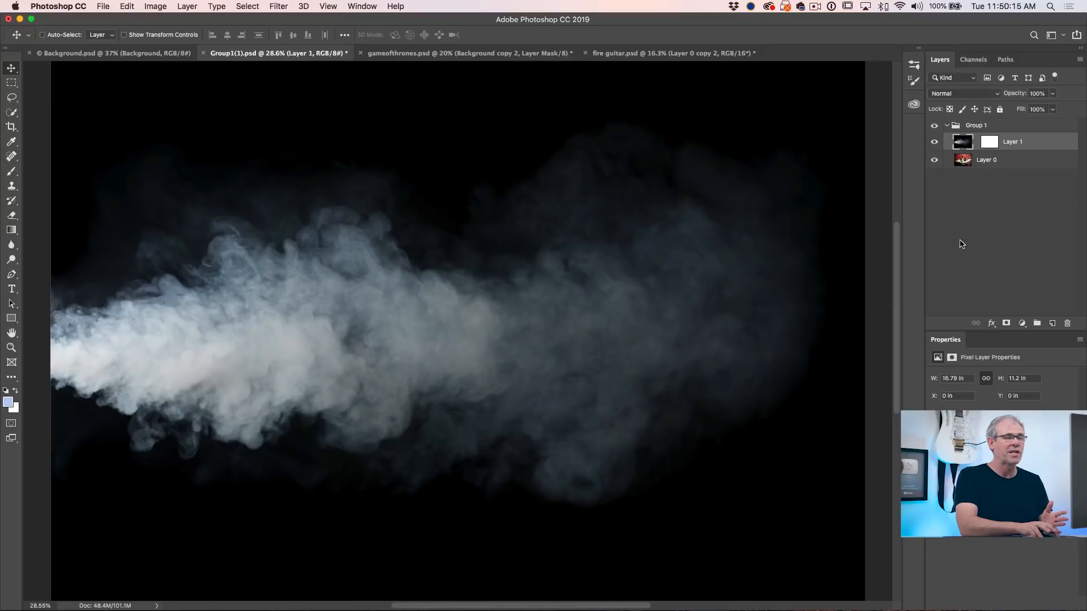
{"action": "left_click", "coordinate": [990, 323]}
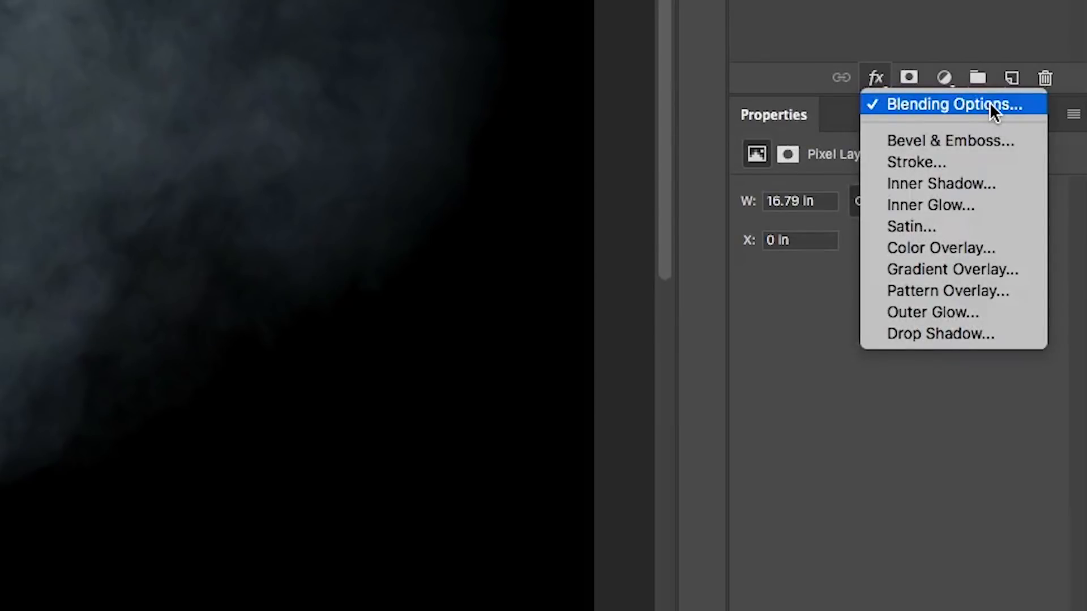
Step: Blend out the smoke's black with a split Blend If slider, then show the motocross photo
{"action": "left_click", "coordinate": [951, 104]}
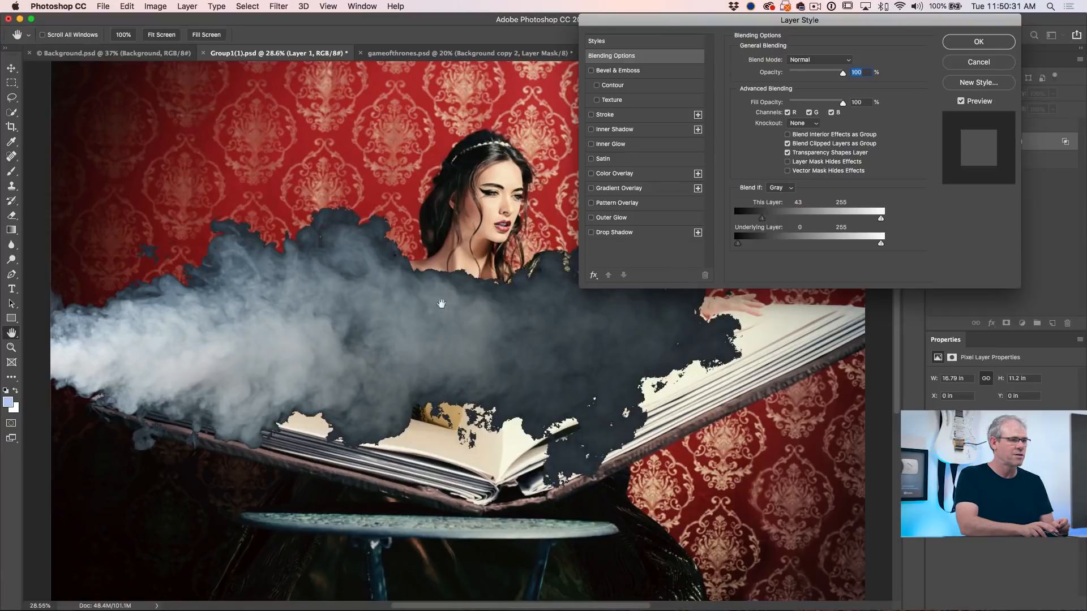
{"action": "mouse_move", "coordinate": [373, 222]}
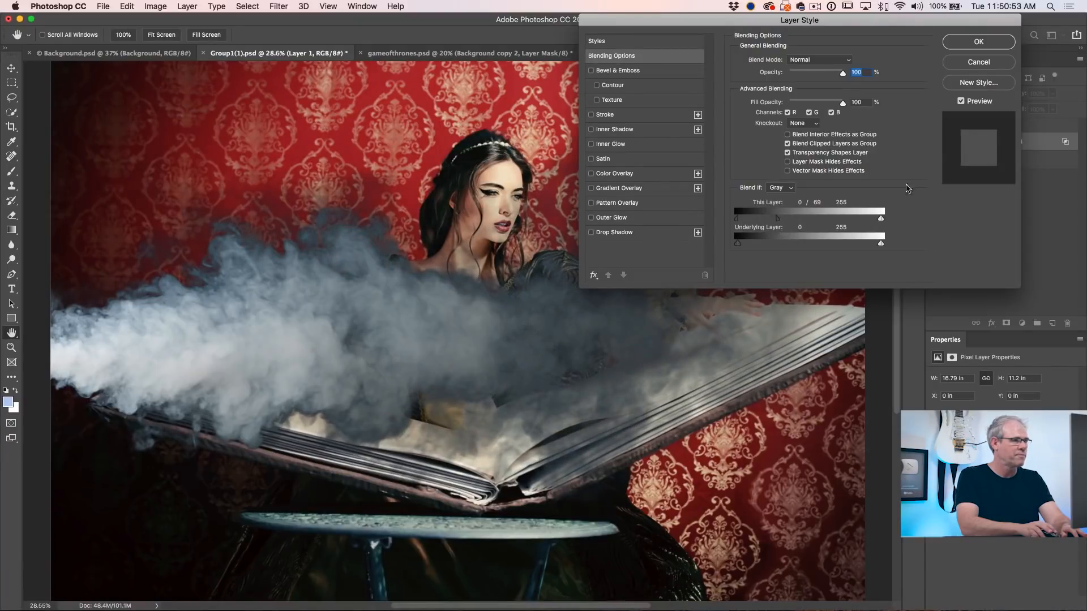
{"action": "left_click", "coordinate": [977, 41]}
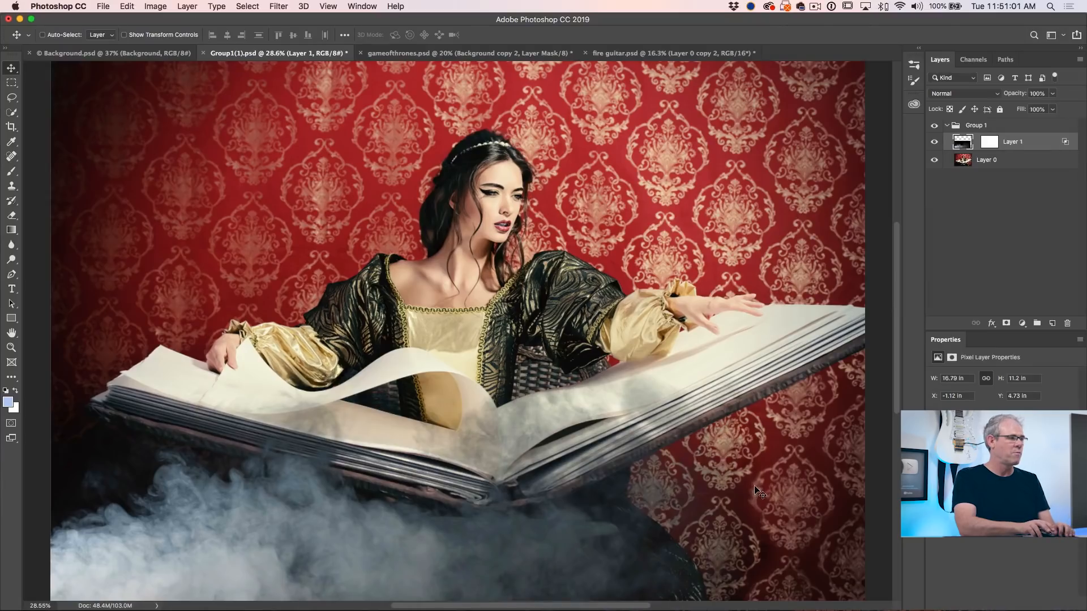
{"action": "left_click", "coordinate": [111, 52]}
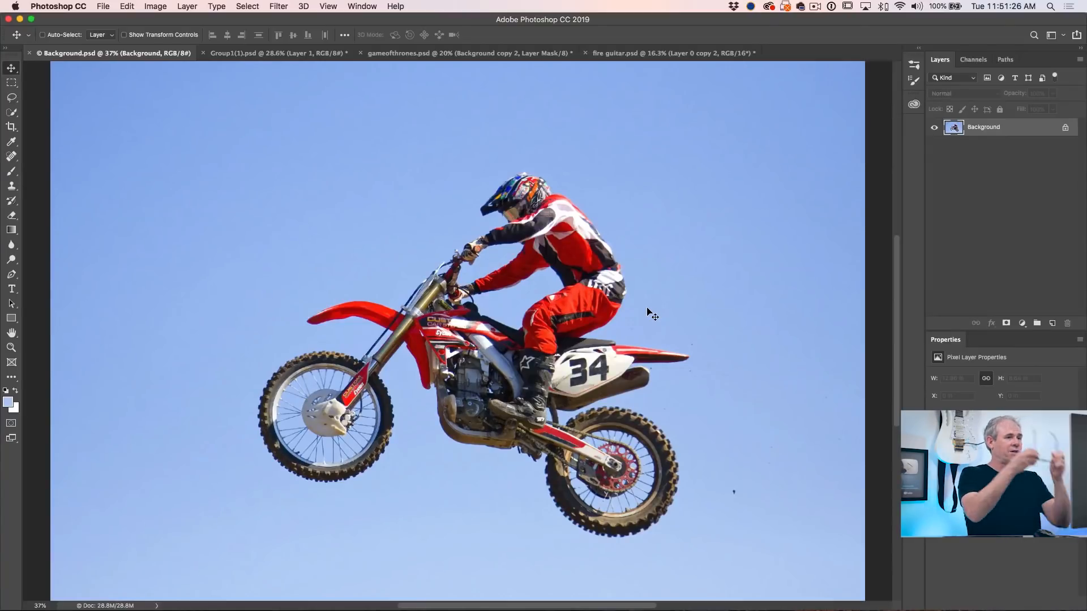
Step: Select the blue sky around the motocross rider with Select > Color Range
{"action": "left_click", "coordinate": [278, 7]}
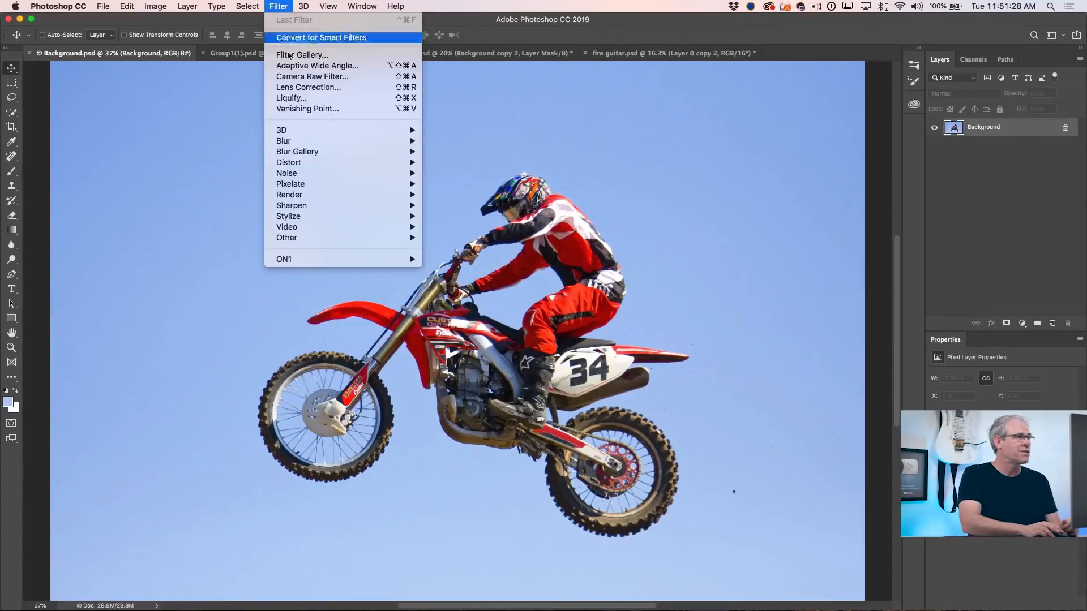
{"action": "left_click", "coordinate": [246, 7]}
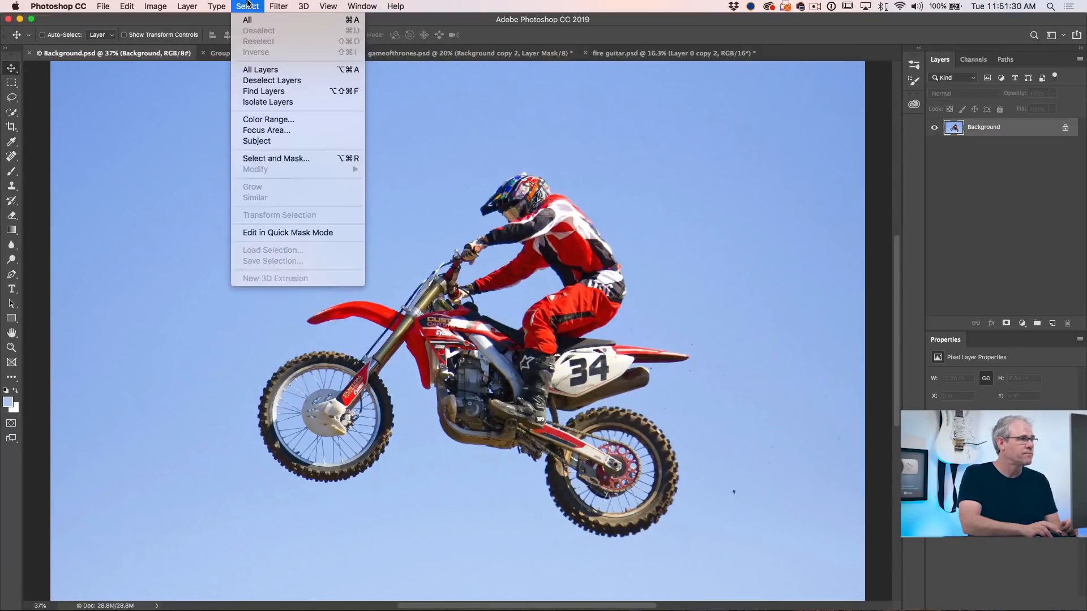
{"action": "left_click", "coordinate": [268, 120]}
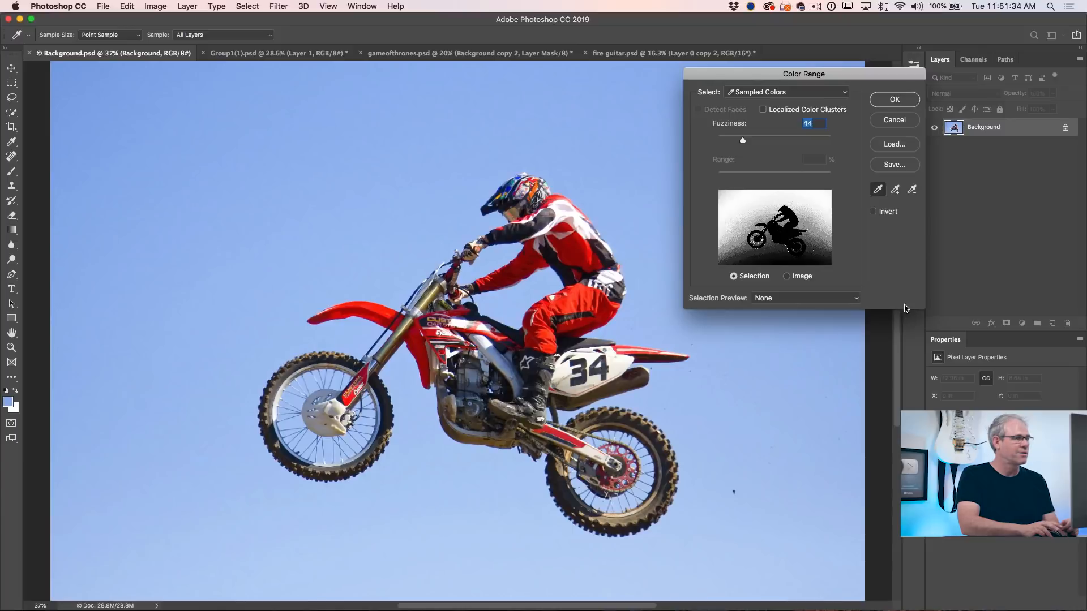
{"action": "mouse_move", "coordinate": [815, 226]}
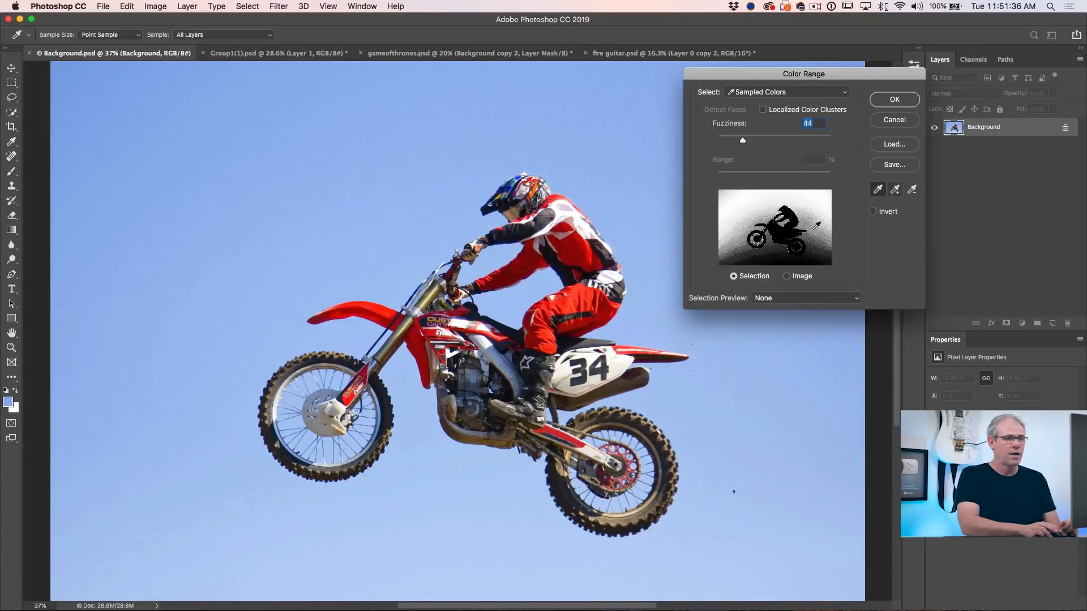
{"action": "mouse_move", "coordinate": [857, 244]}
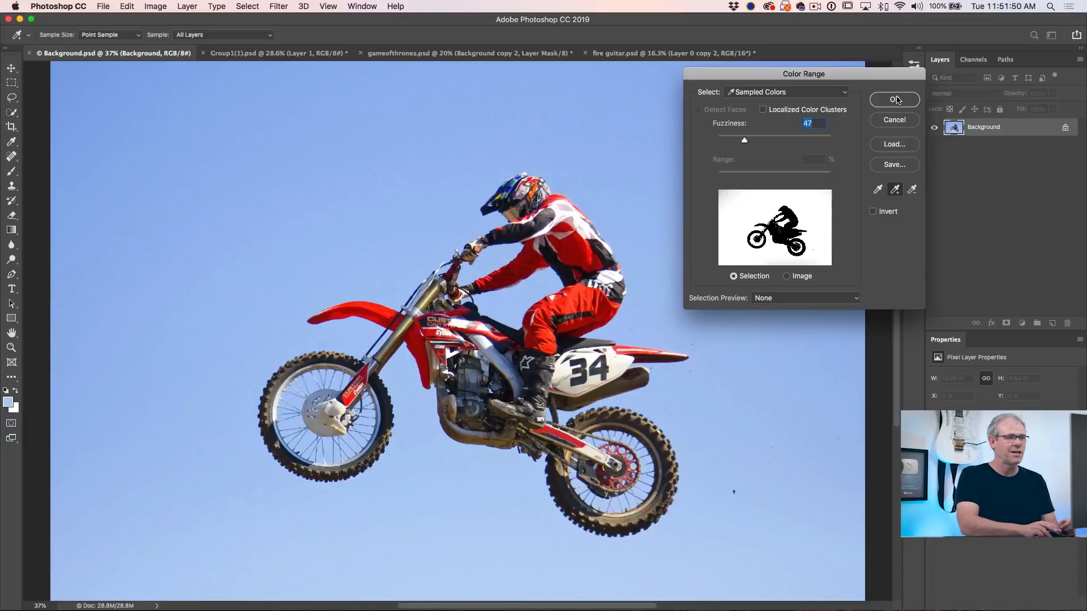
{"action": "left_click", "coordinate": [894, 99]}
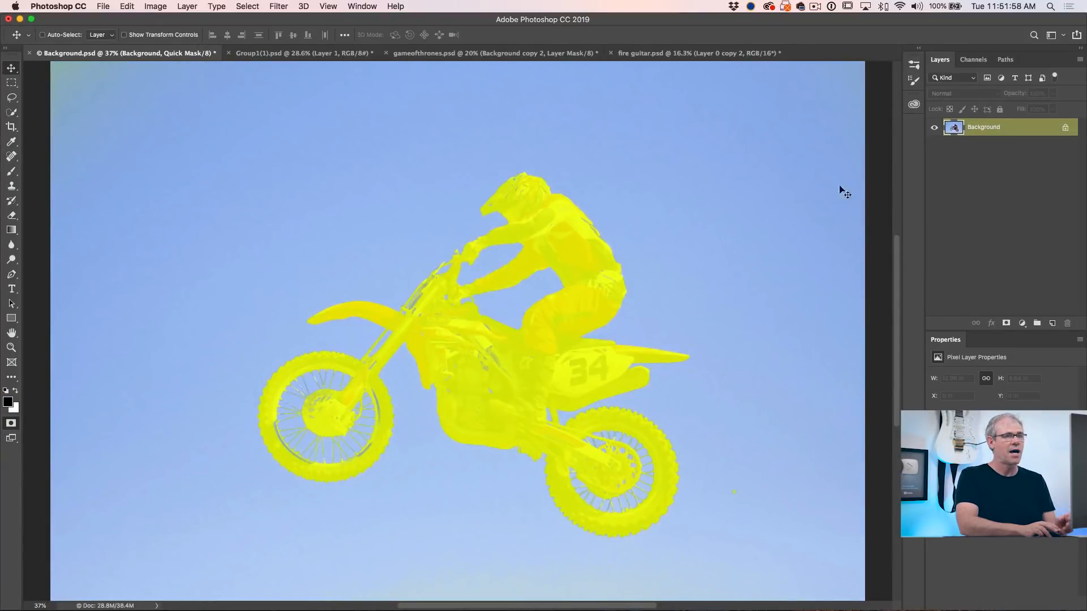
Step: View the Quick Mask channel alone and paint stray gray sky areas white
{"action": "left_click", "coordinate": [973, 59]}
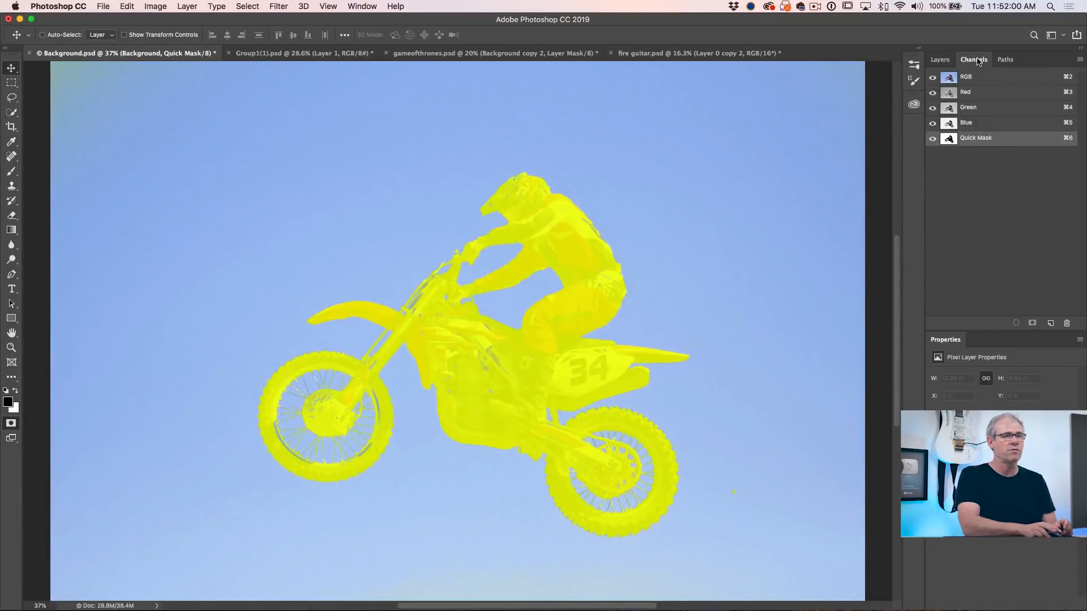
{"action": "left_click", "coordinate": [932, 76]}
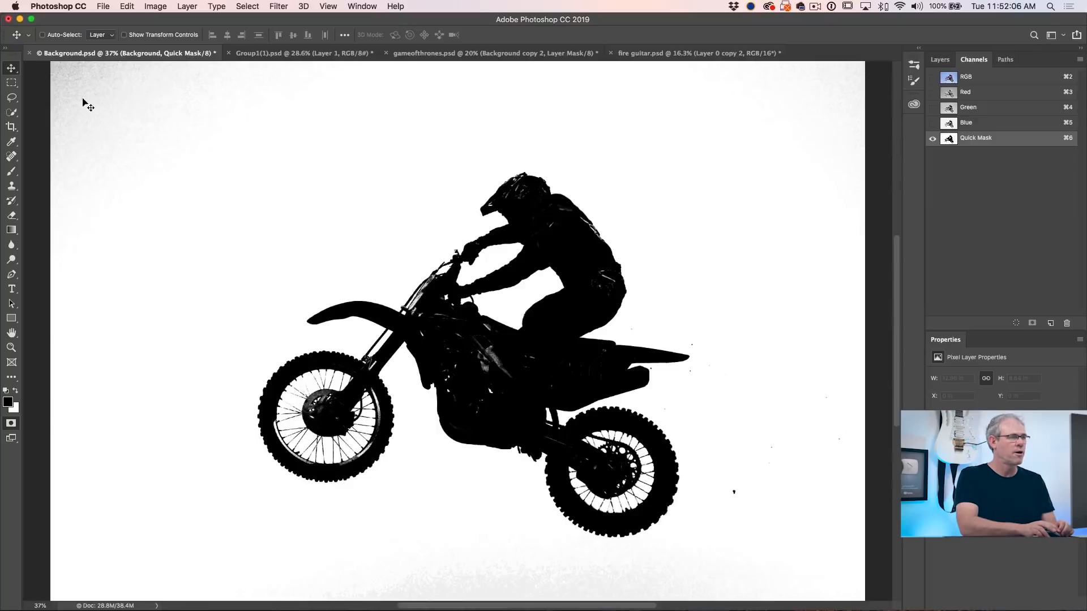
{"action": "mouse_move", "coordinate": [777, 192]}
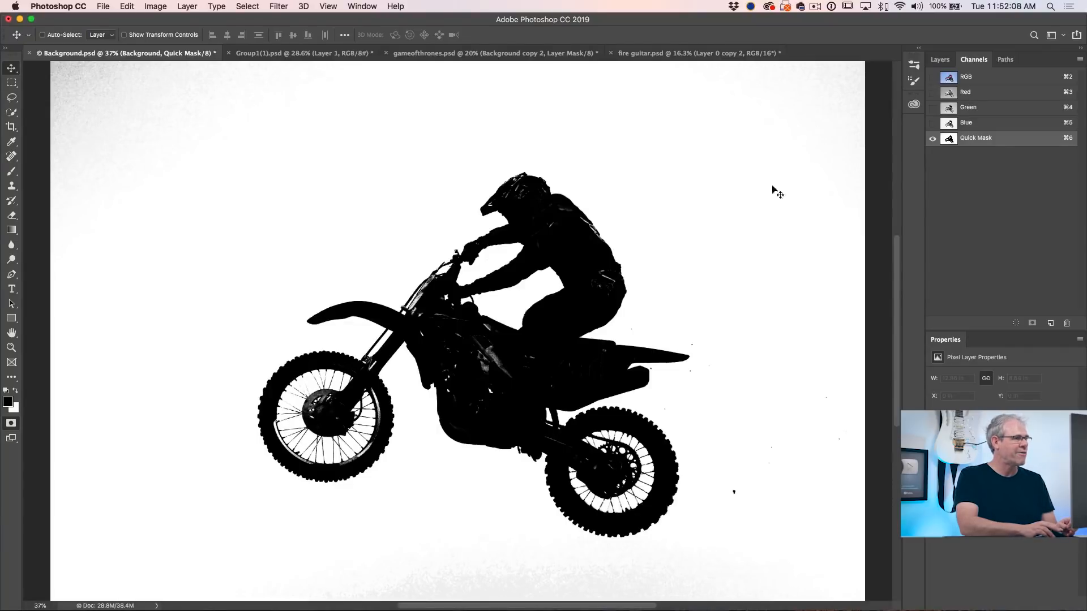
{"action": "mouse_move", "coordinate": [469, 352]}
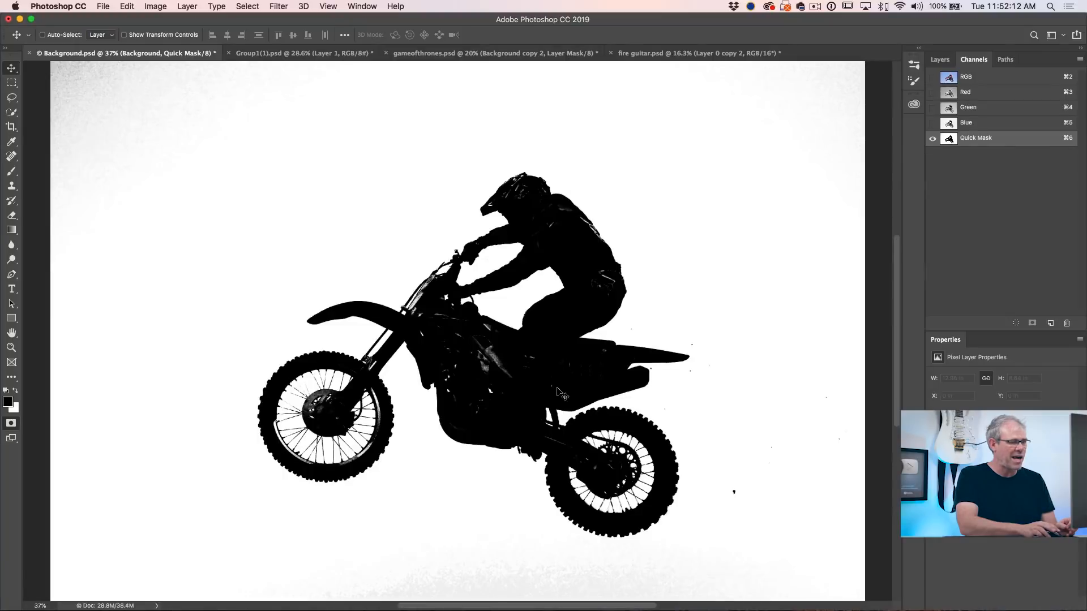
{"action": "mouse_move", "coordinate": [365, 181]}
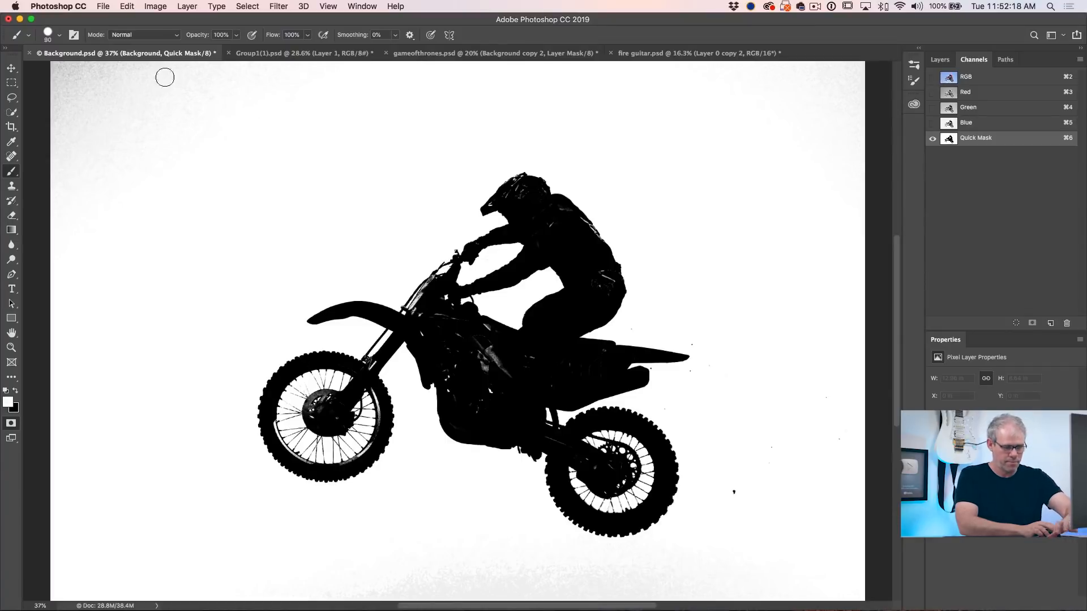
{"action": "left_click_drag", "start_coordinate": [164, 77], "coordinate": [185, 124]}
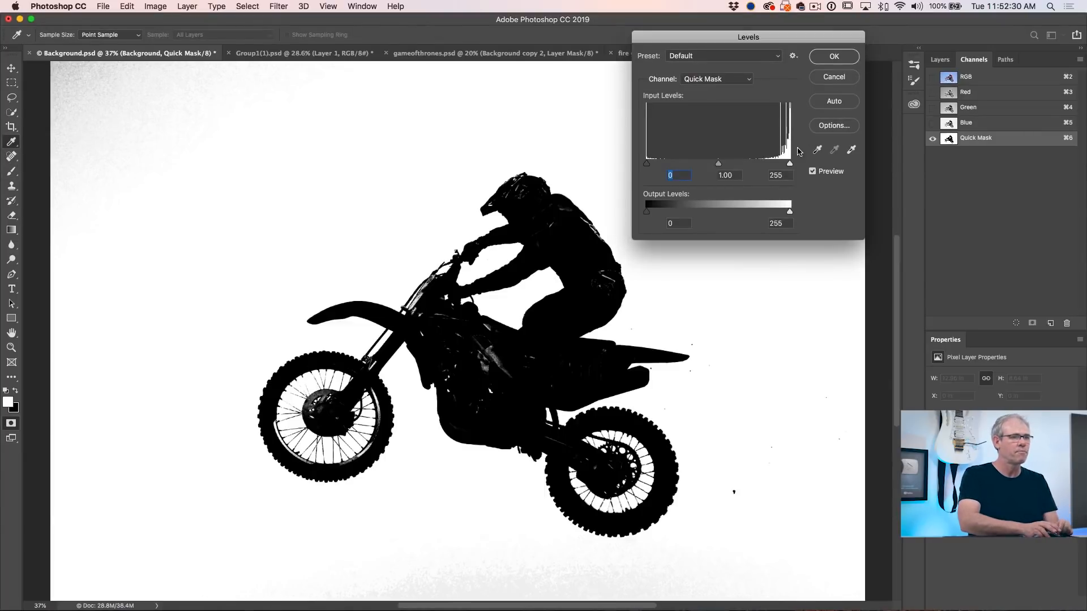
{"action": "mouse_move", "coordinate": [792, 174]}
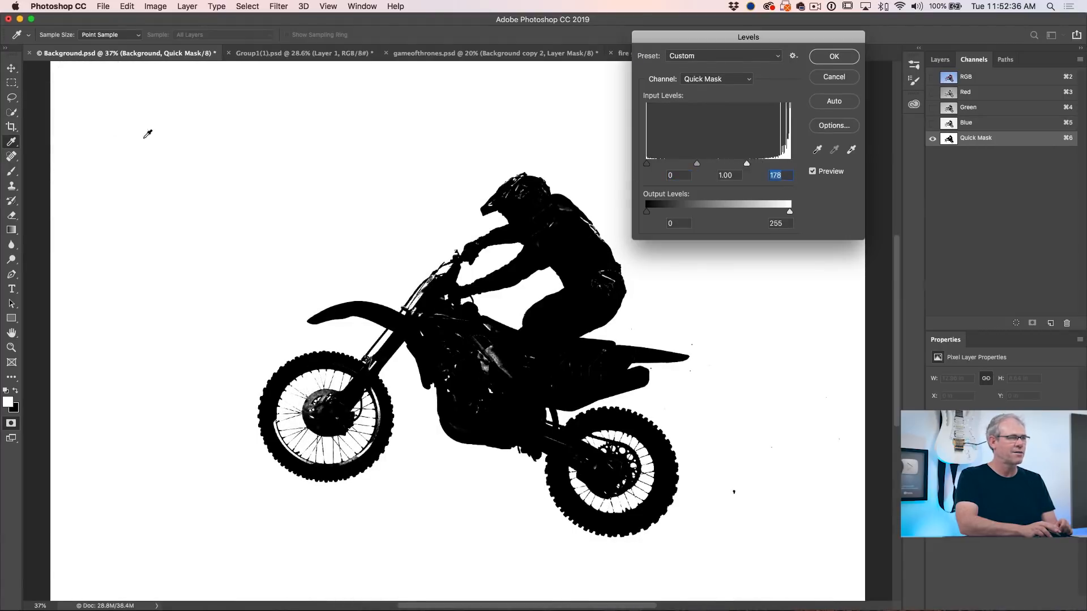
{"action": "mouse_move", "coordinate": [772, 318]}
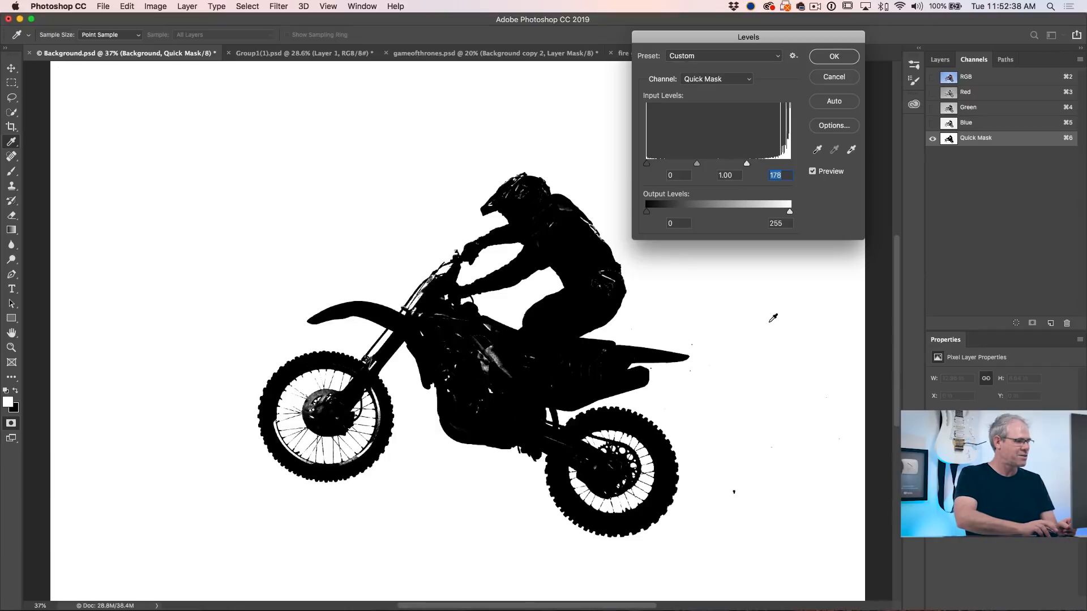
{"action": "mouse_move", "coordinate": [461, 182]}
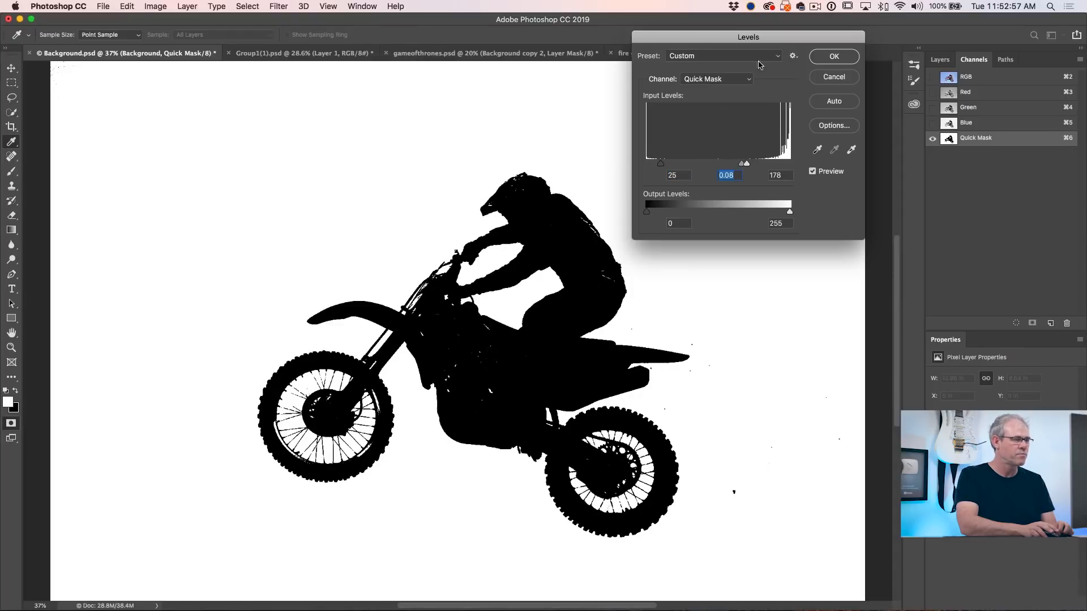
Step: Apply Levels to the quick mask for a crisp black rider on pure white
{"action": "left_click", "coordinate": [833, 56]}
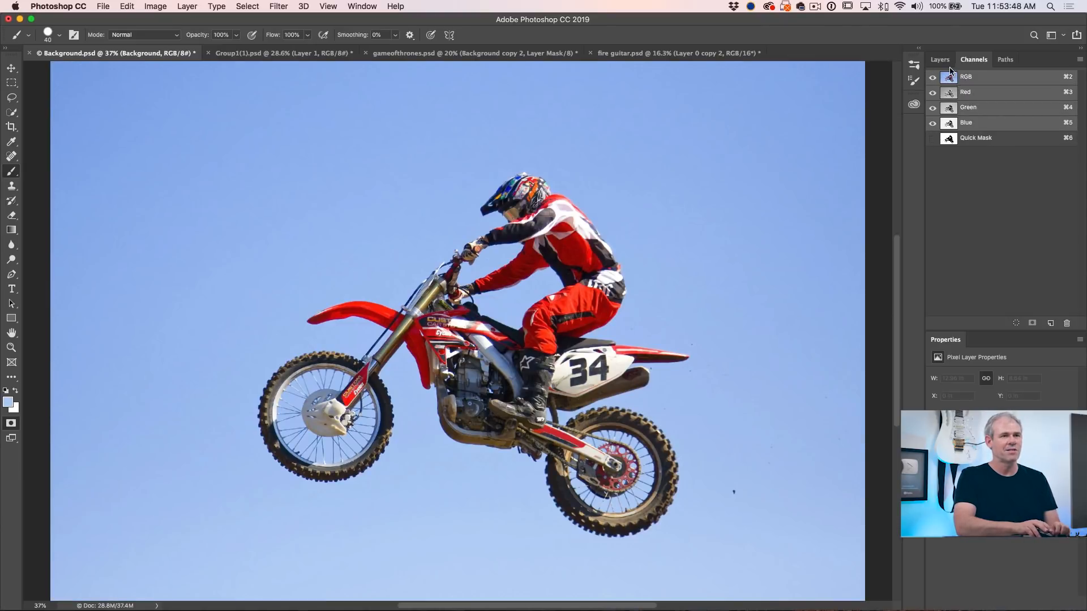
Step: Return to the Layers panel to mask out the sky behind the rider
{"action": "left_click", "coordinate": [939, 59]}
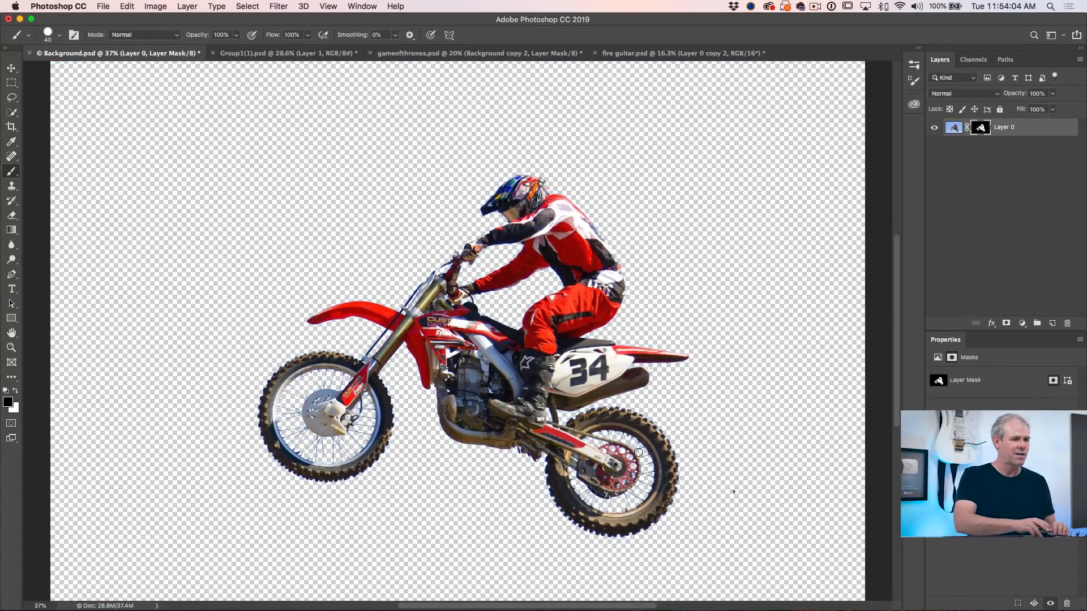
{"action": "mouse_move", "coordinate": [655, 373]}
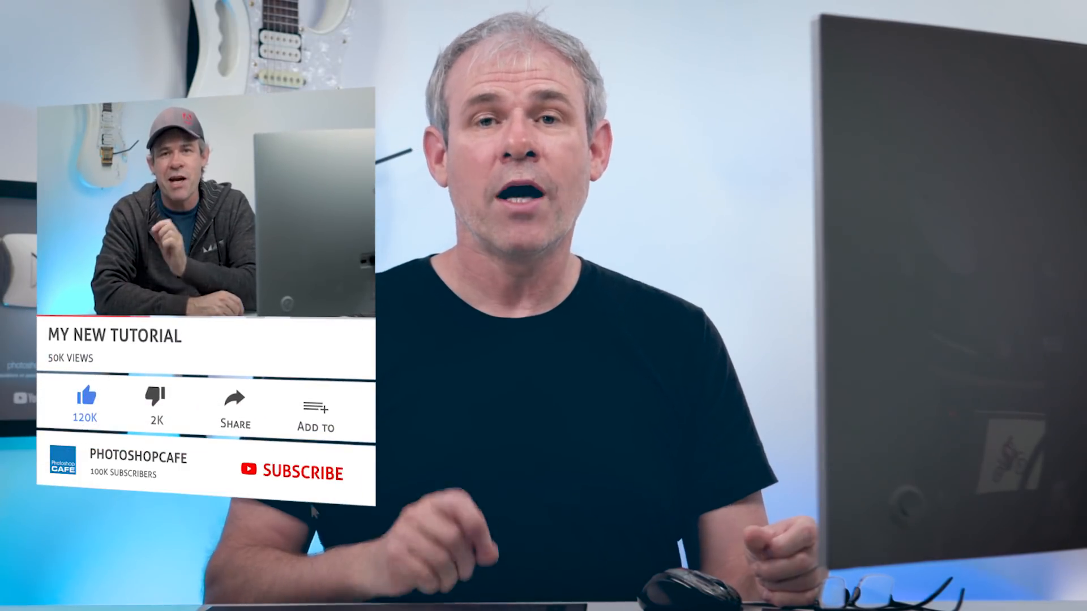
{"action": "left_click", "coordinate": [291, 473]}
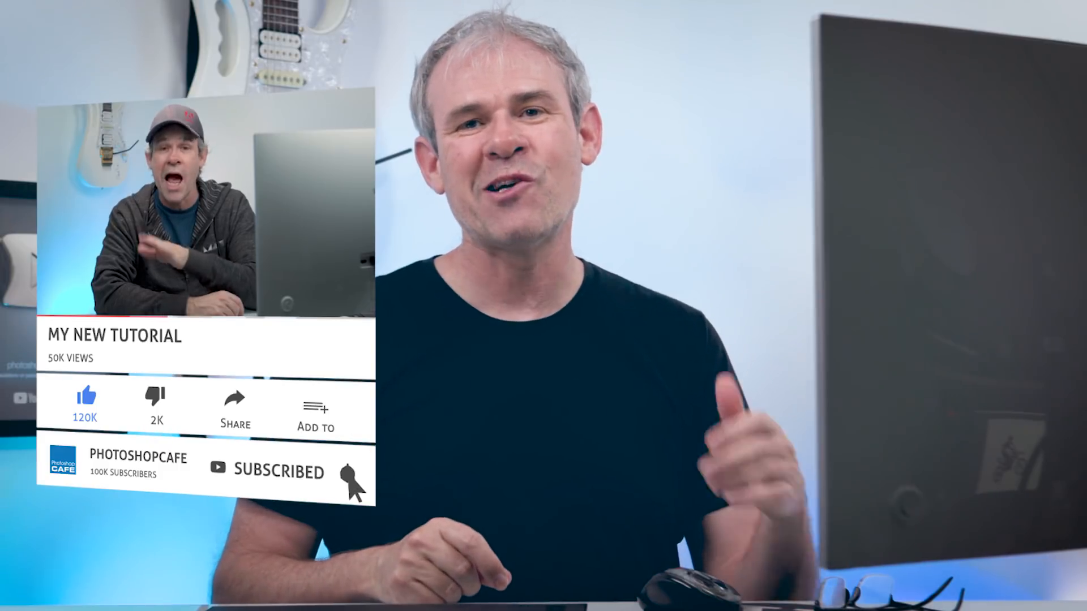